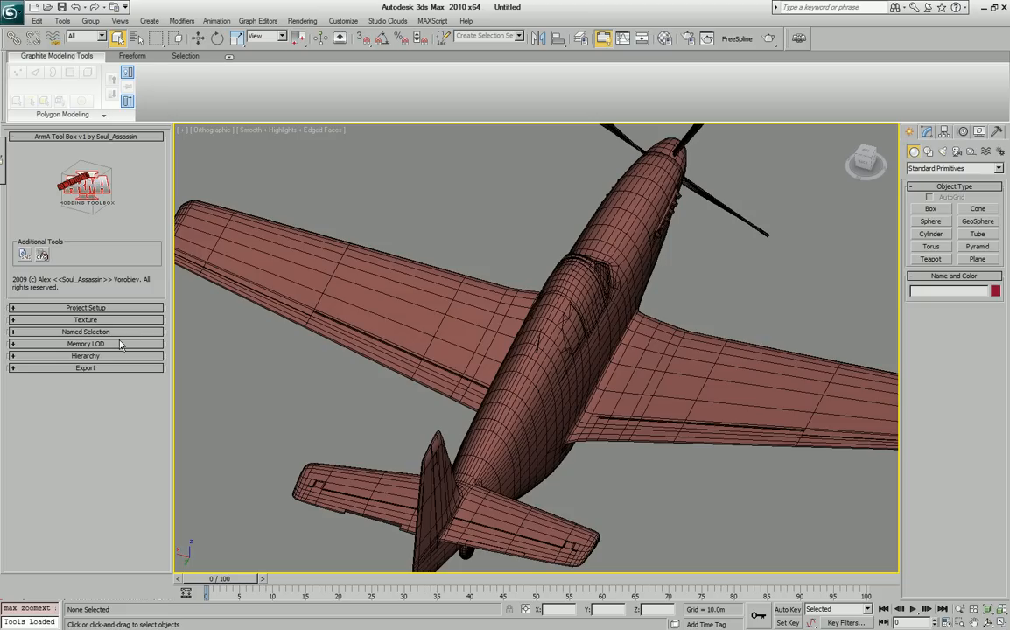
{"action": "mouse_move", "coordinate": [90, 212]}
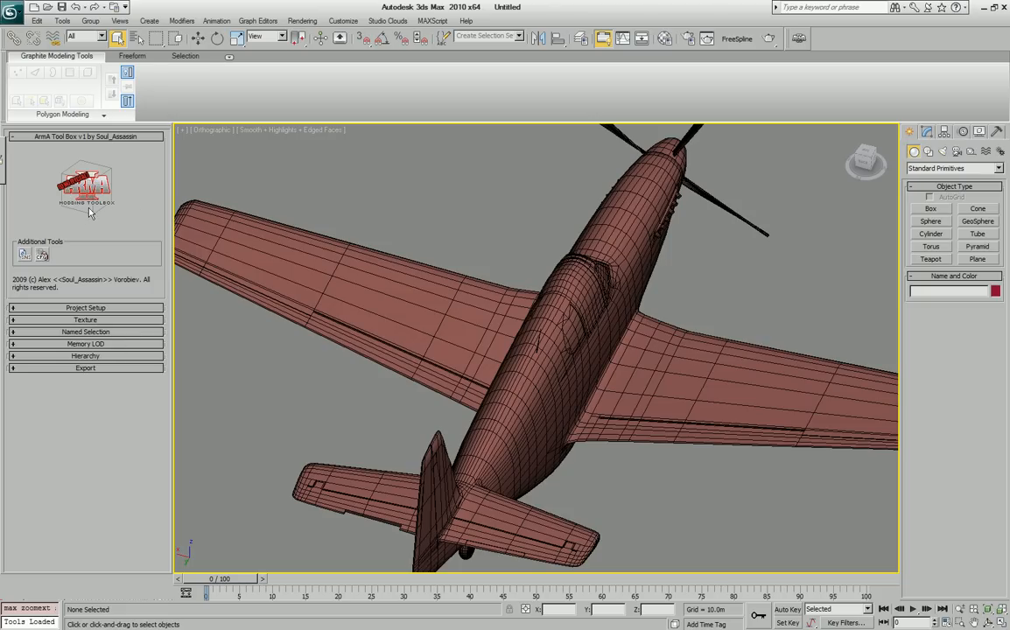
{"action": "mouse_move", "coordinate": [163, 246]}
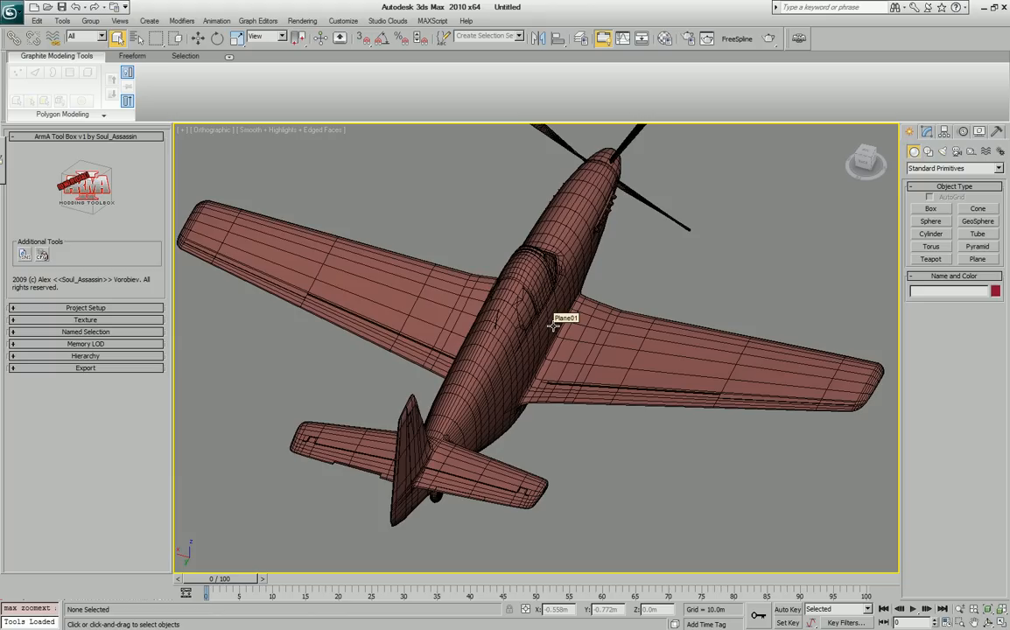
{"action": "mouse_move", "coordinate": [610, 414]}
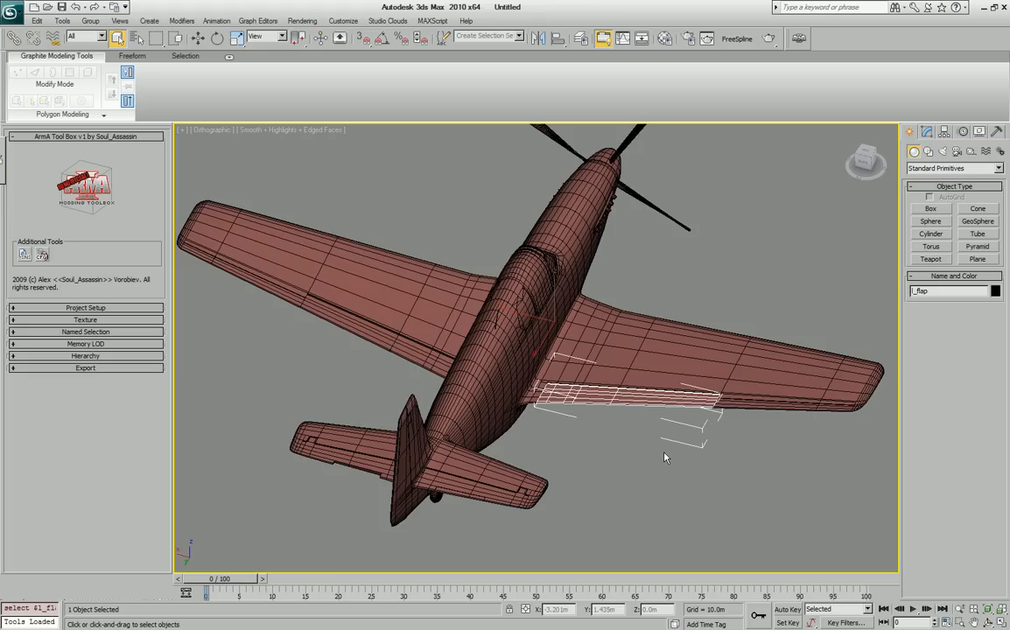
Orbit slightly and expand the Memory LOD rollout to list the elevator axis points.
{"action": "left_click_drag", "start_coordinate": [665, 456], "coordinate": [670, 440]}
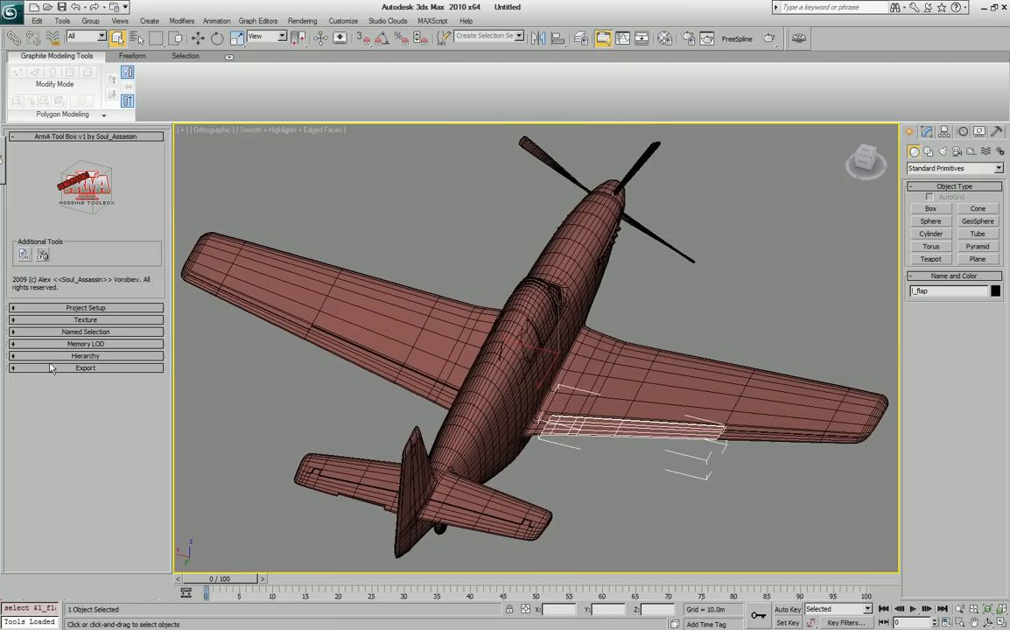
{"action": "left_click", "coordinate": [85, 343]}
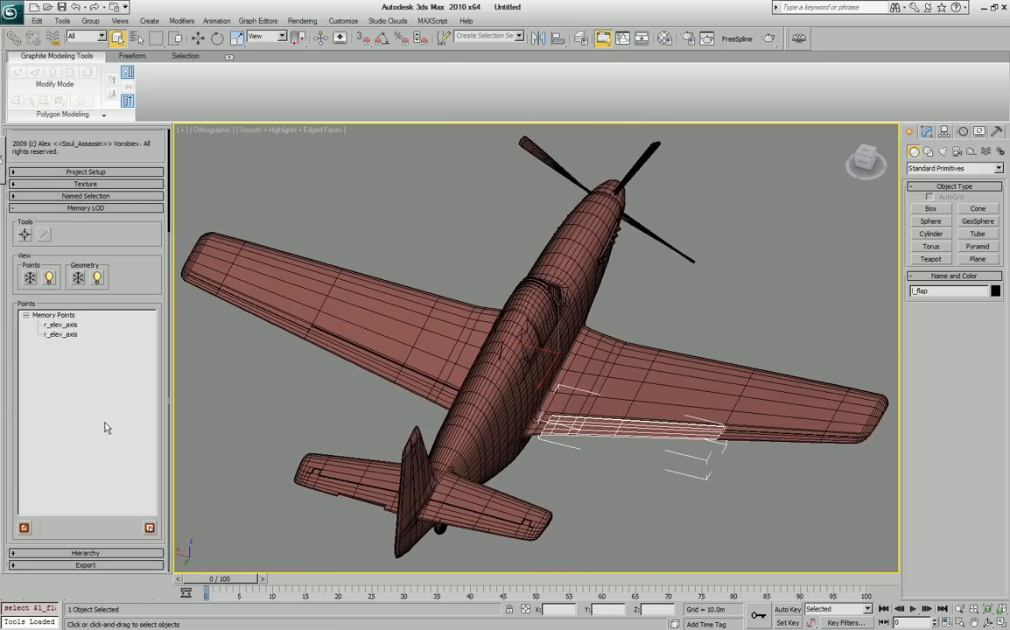
{"action": "mouse_move", "coordinate": [97, 367]}
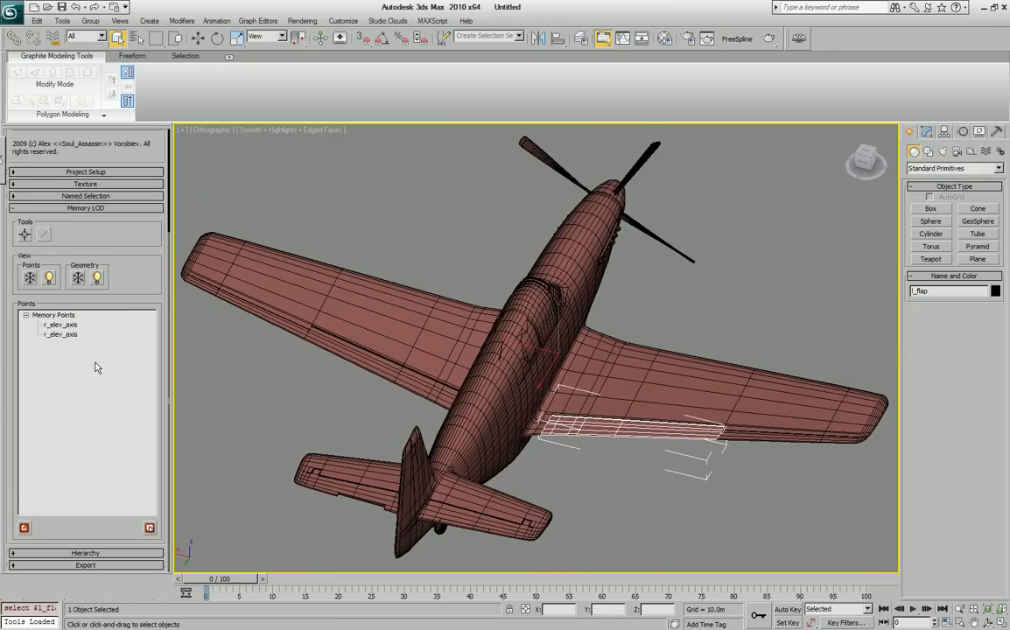
{"action": "mouse_move", "coordinate": [86, 363]}
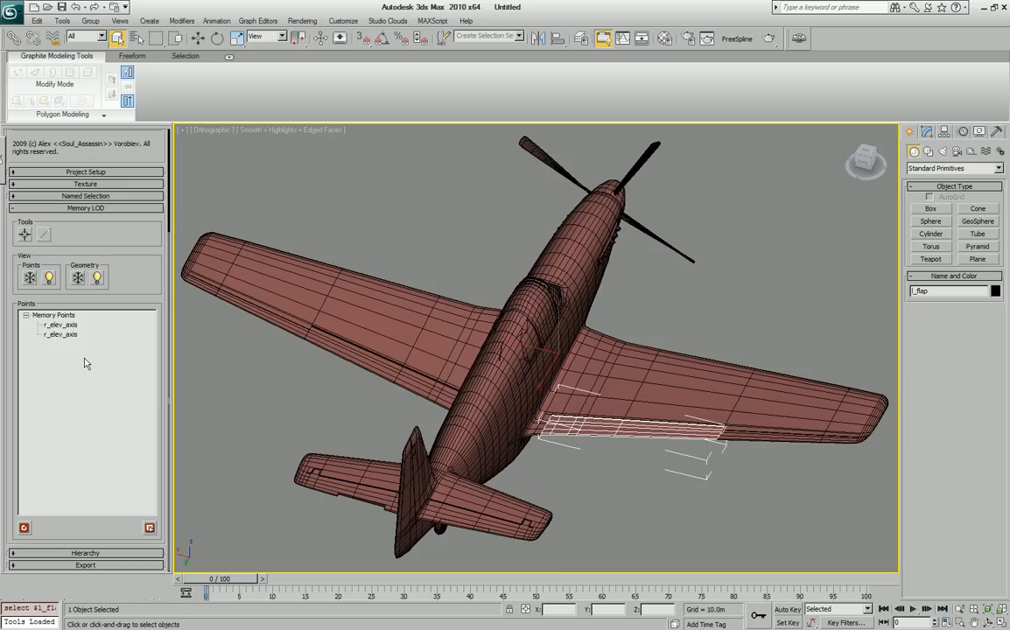
{"action": "mouse_move", "coordinate": [92, 383]}
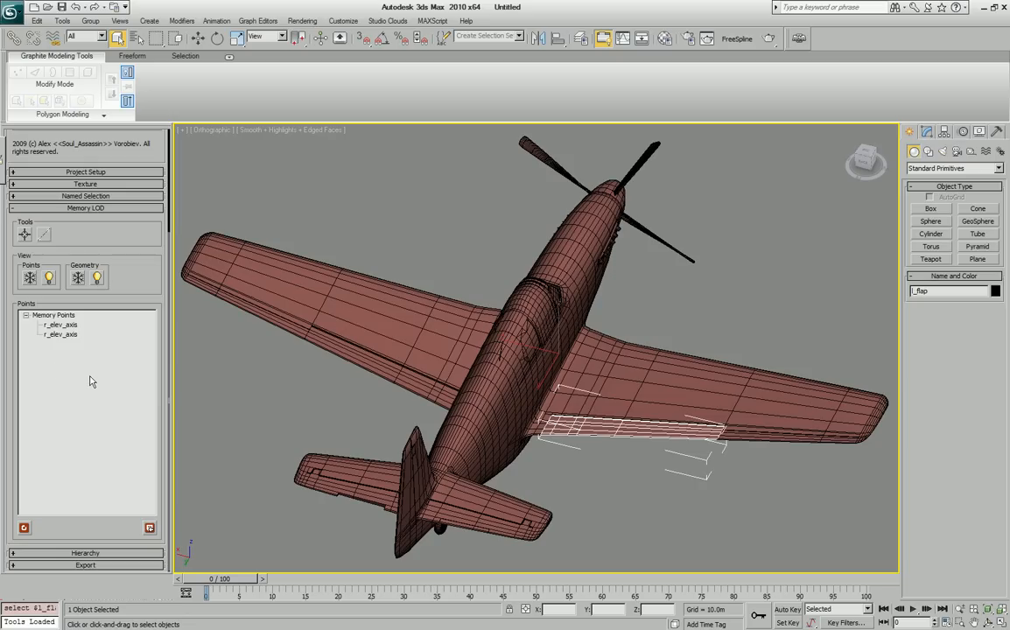
{"action": "mouse_move", "coordinate": [79, 426]}
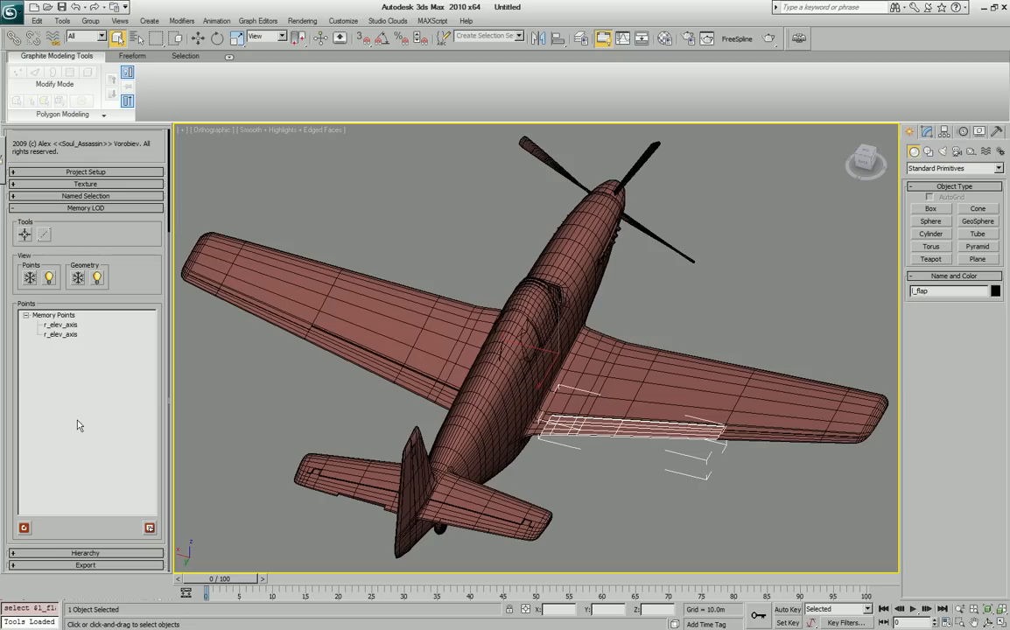
{"action": "mouse_move", "coordinate": [611, 467]}
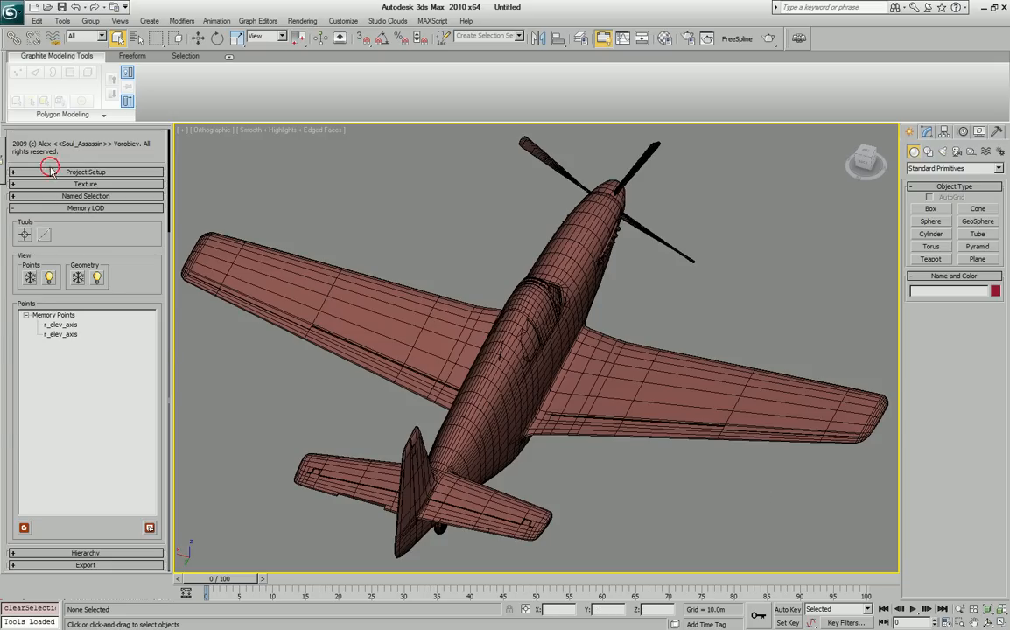
{"action": "left_click", "coordinate": [86, 171]}
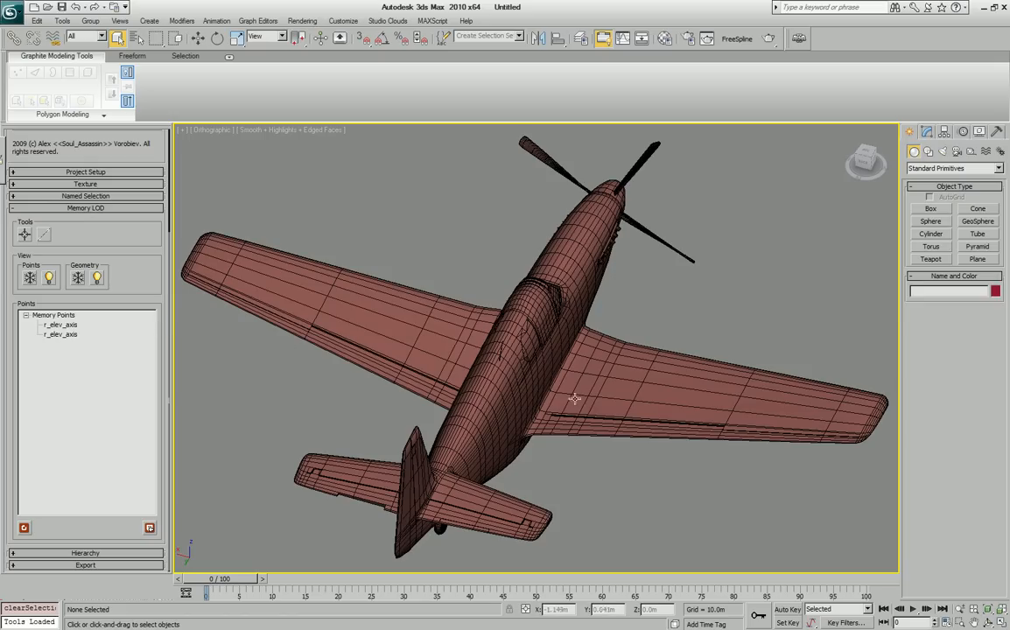
{"action": "mouse_move", "coordinate": [613, 431]}
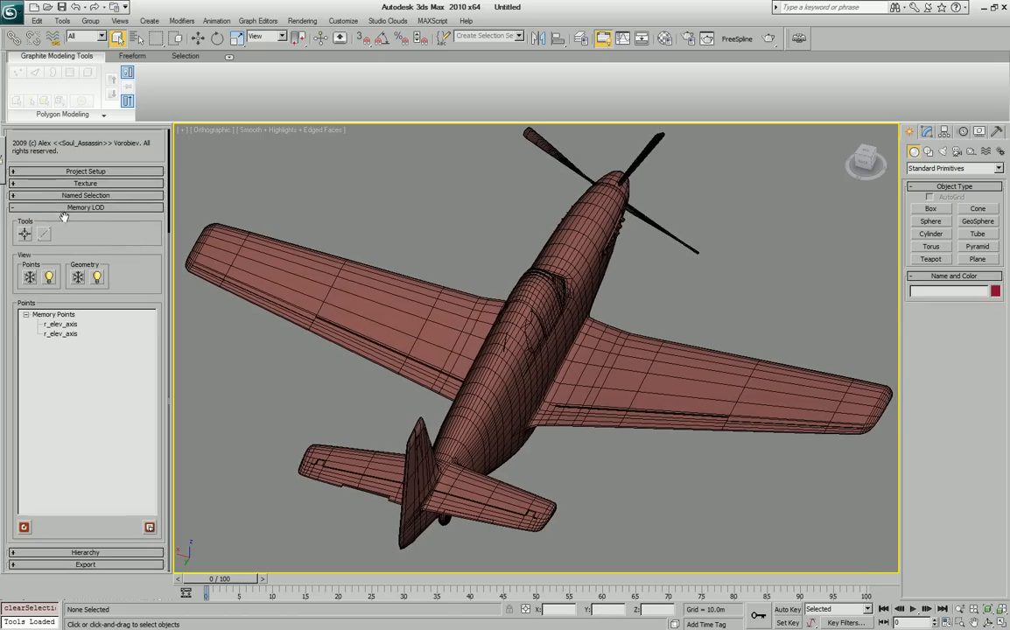
{"action": "mouse_move", "coordinate": [25, 233]}
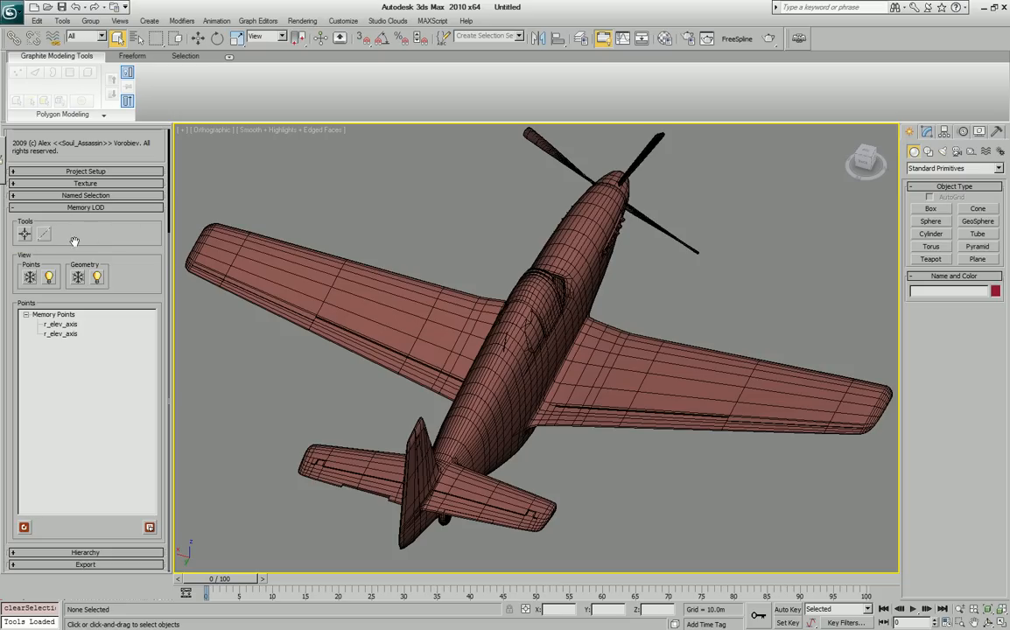
{"action": "mouse_move", "coordinate": [44, 237]}
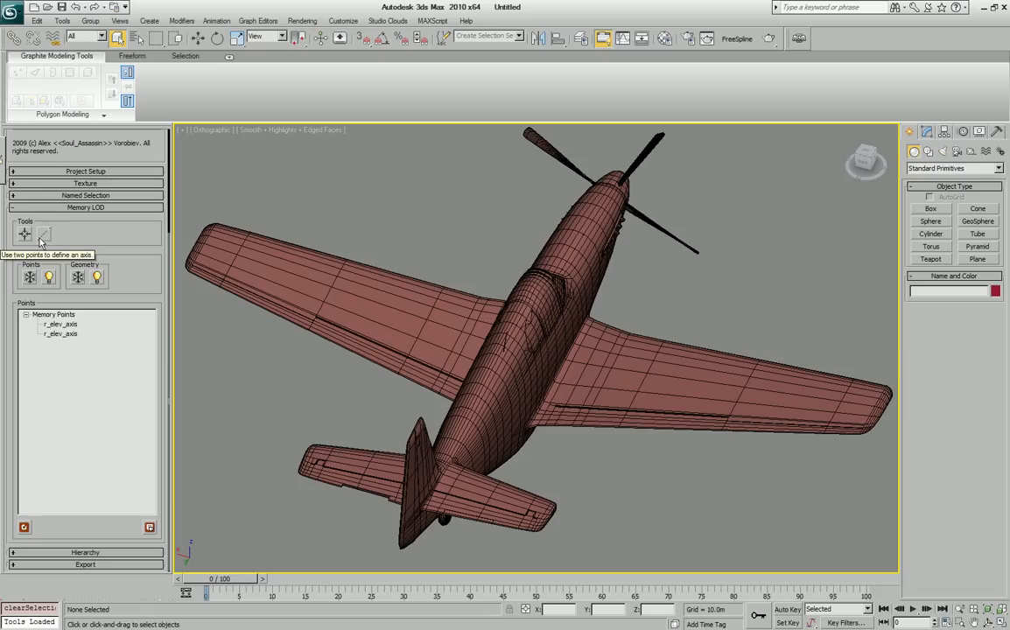
{"action": "mouse_move", "coordinate": [40, 242]}
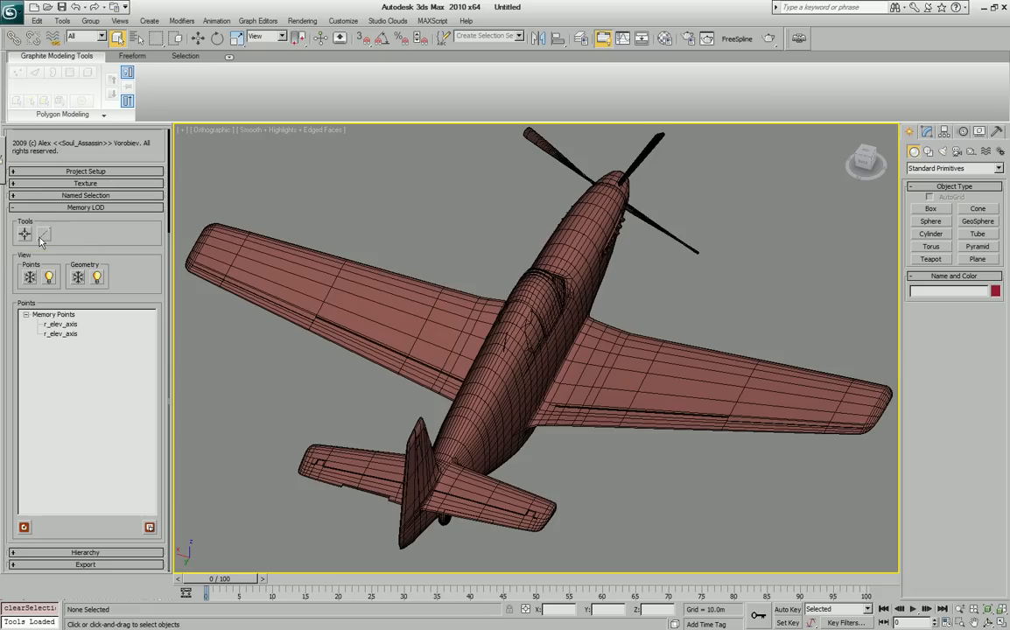
{"action": "mouse_move", "coordinate": [29, 277]}
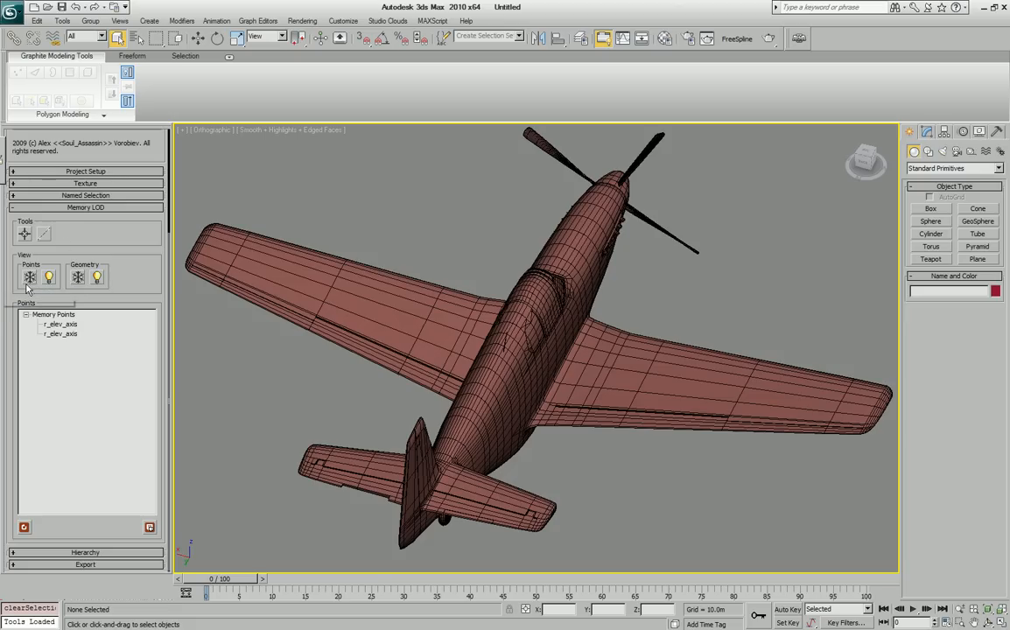
{"action": "mouse_move", "coordinate": [30, 277]}
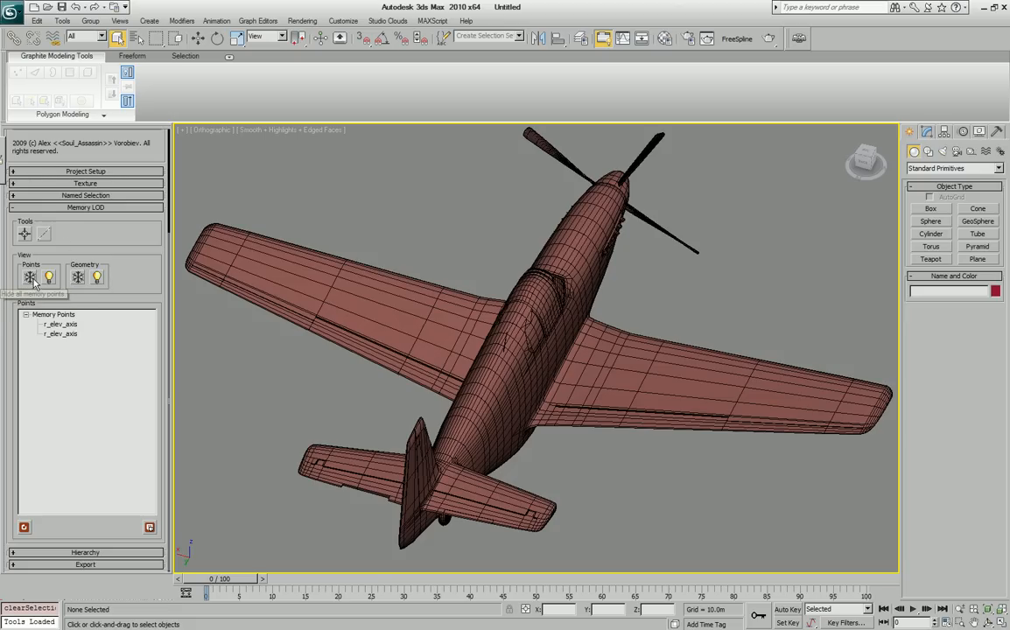
Isolate the memory points, delete both elevator axis points, then show the aircraft geometry again.
{"action": "left_click", "coordinate": [30, 278]}
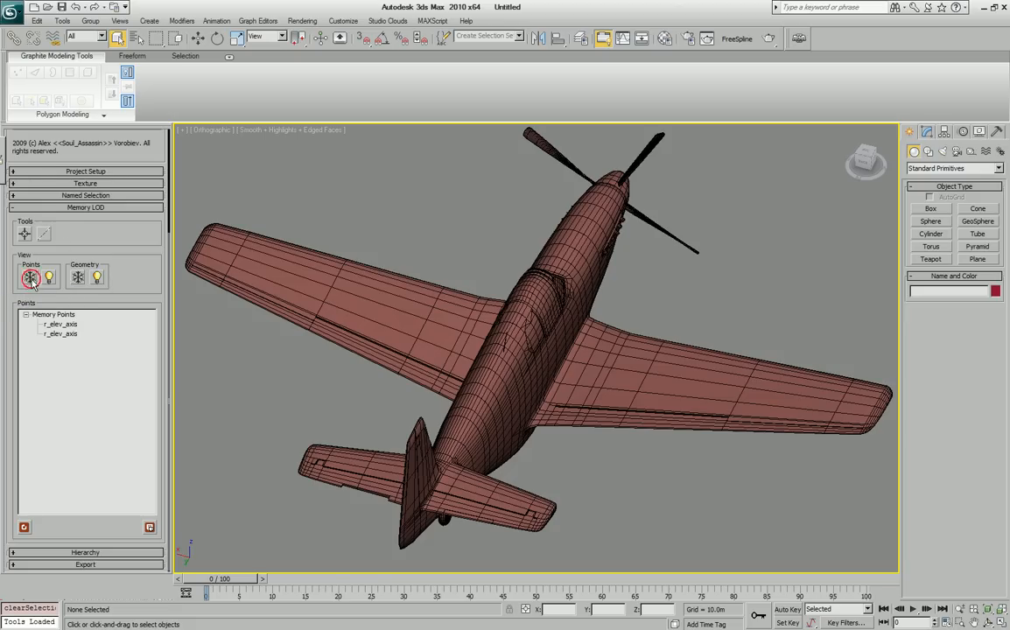
{"action": "left_click", "coordinate": [96, 275]}
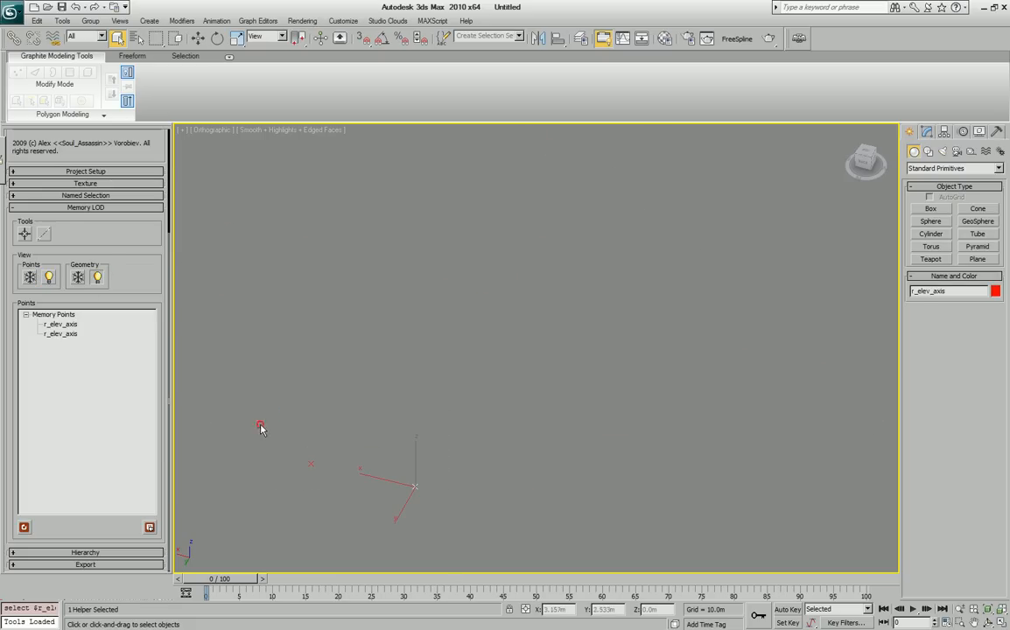
{"action": "left_click_drag", "start_coordinate": [260, 427], "coordinate": [324, 479]}
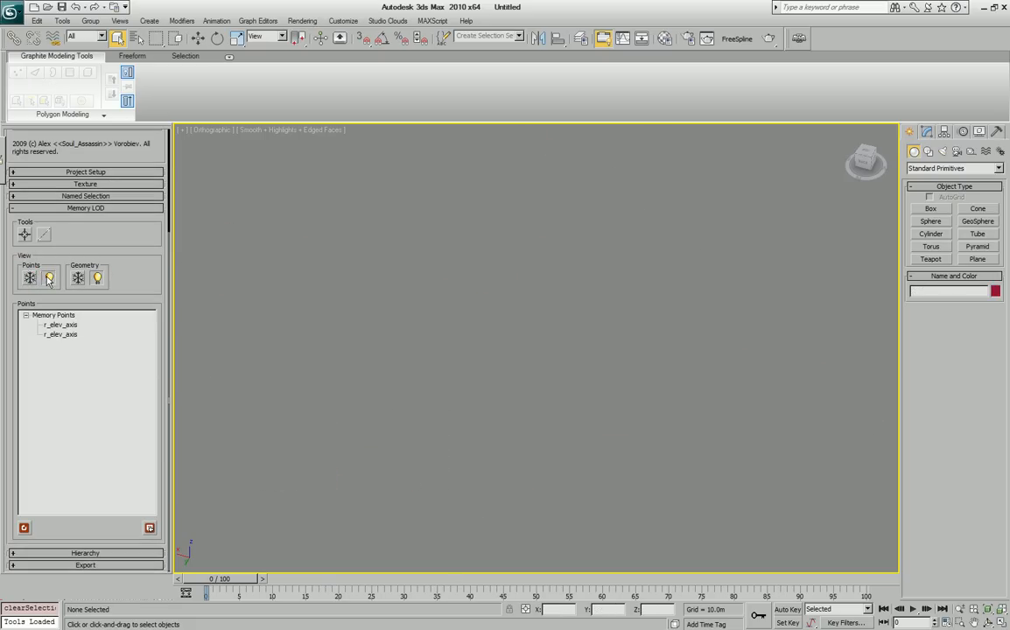
{"action": "left_click", "coordinate": [77, 278]}
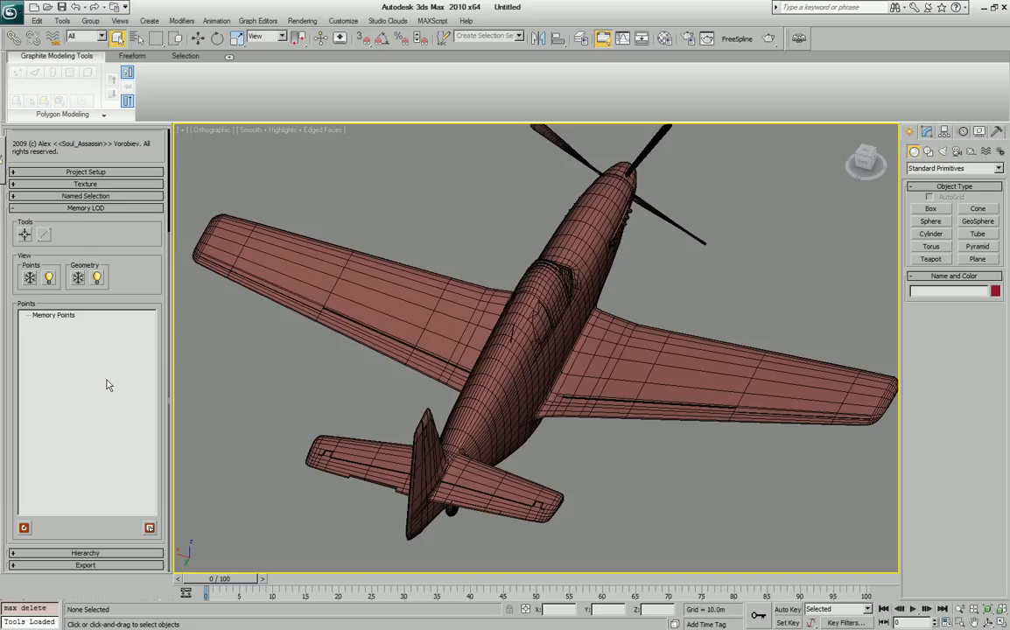
{"action": "mouse_move", "coordinate": [147, 268]}
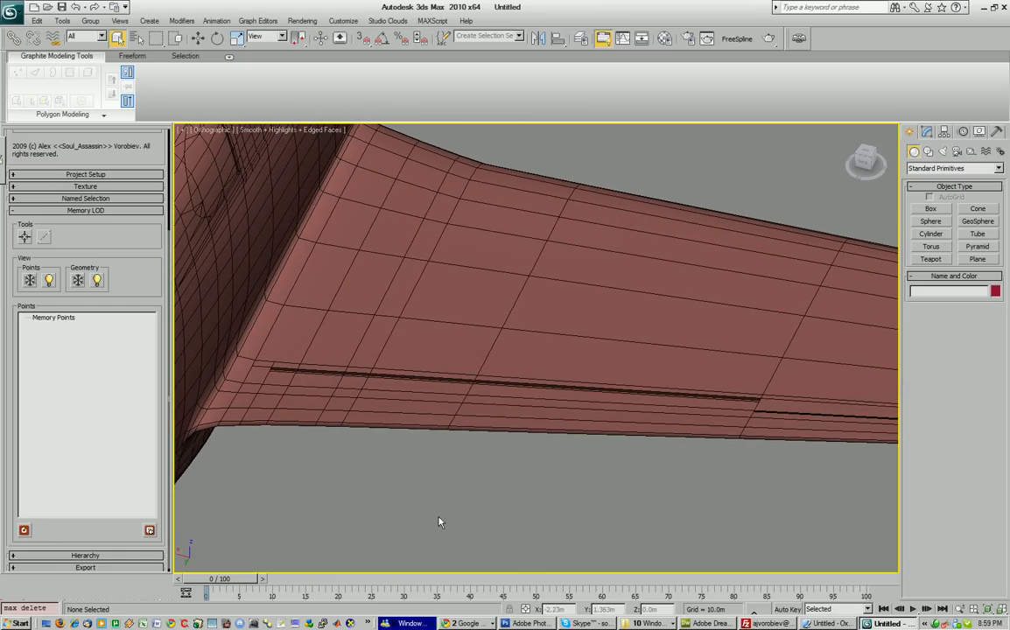
{"action": "mouse_move", "coordinate": [377, 313]}
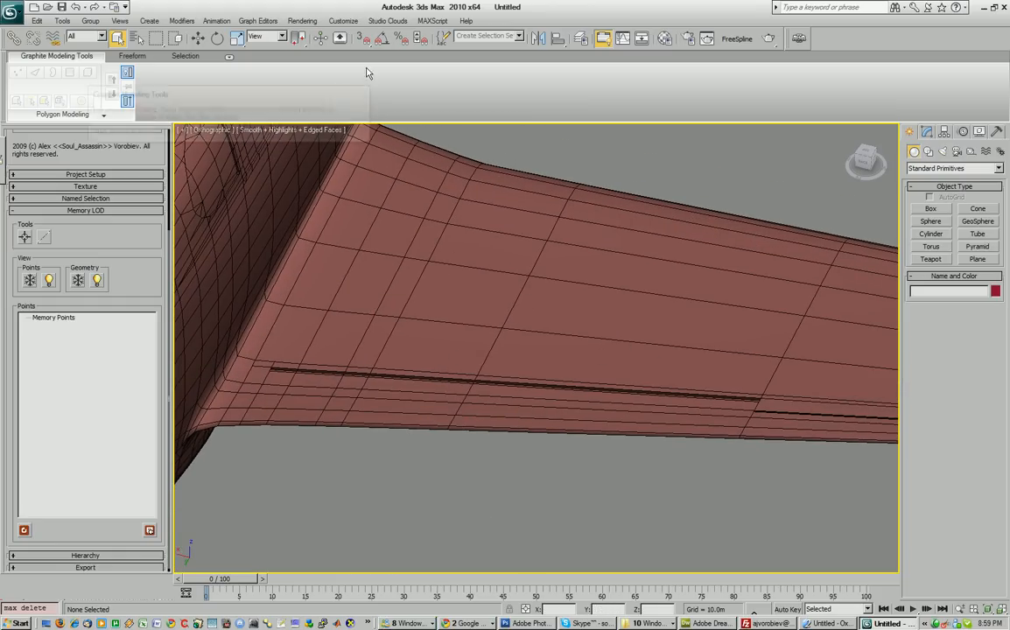
{"action": "mouse_move", "coordinate": [359, 38]}
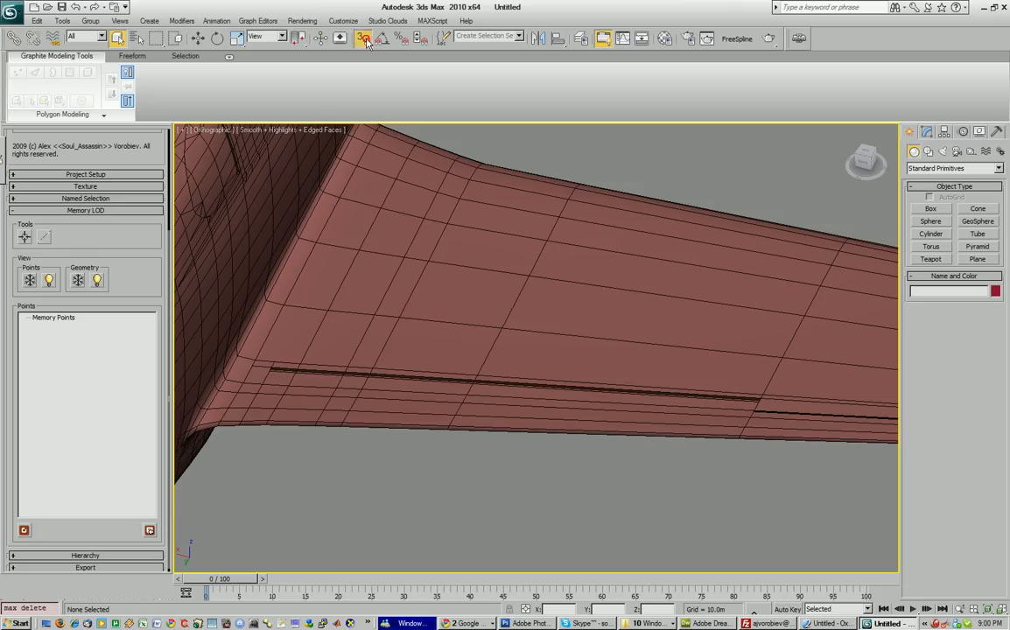
Tick Midpoint alongside Endpoint in Grid and Snap Settings and close the dialog.
{"action": "left_click", "coordinate": [364, 37]}
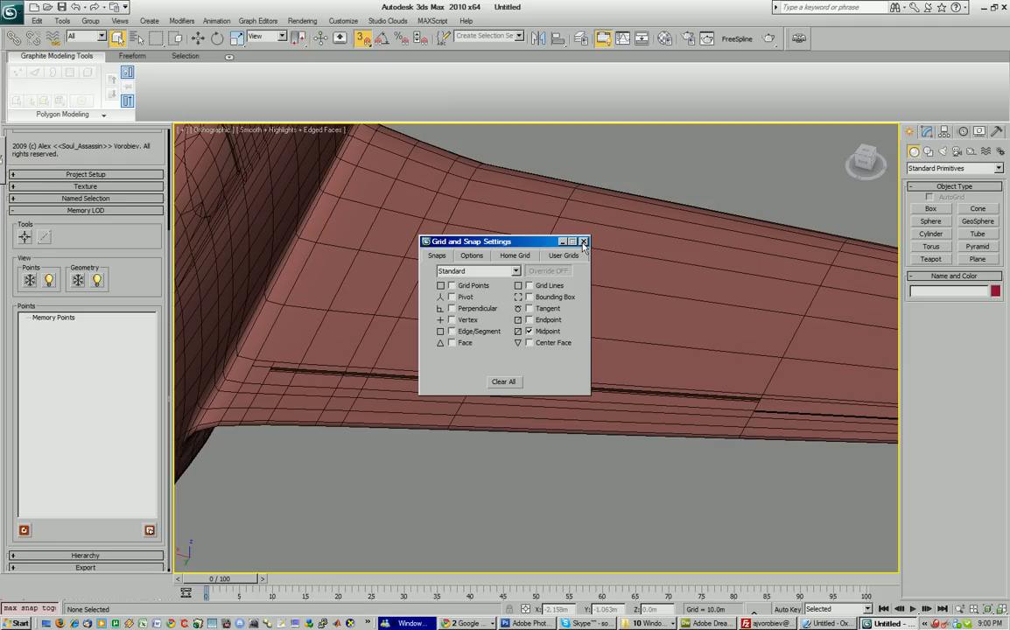
{"action": "left_click", "coordinate": [583, 242]}
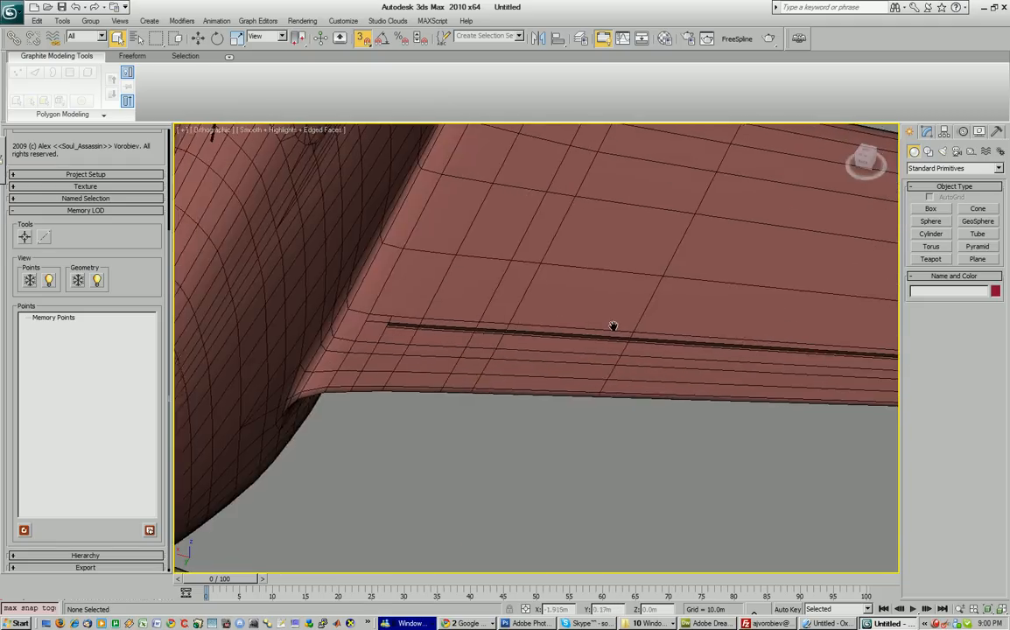
Pan along the elevator hinge gap to snap memPoint01 at the outer hinge corner.
{"action": "left_click_drag", "start_coordinate": [613, 326], "coordinate": [648, 453]}
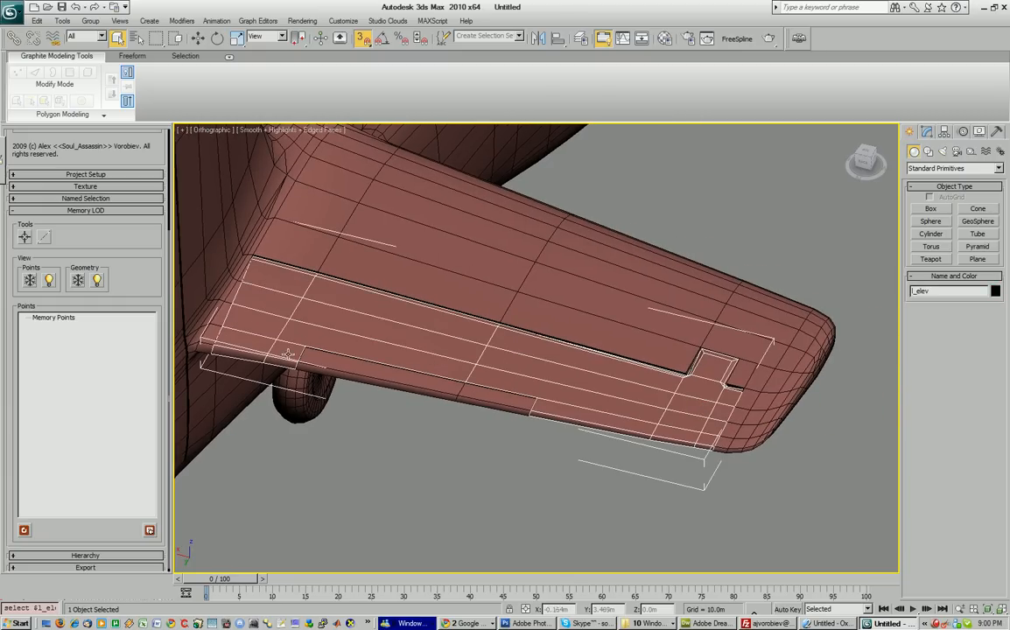
{"action": "mouse_move", "coordinate": [619, 359]}
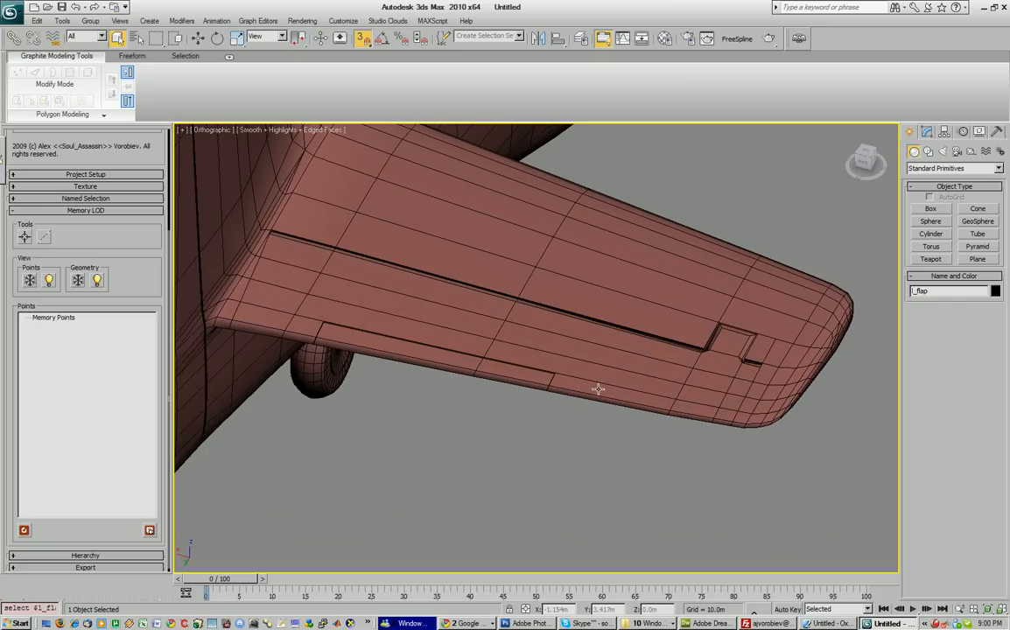
{"action": "mouse_move", "coordinate": [670, 376]}
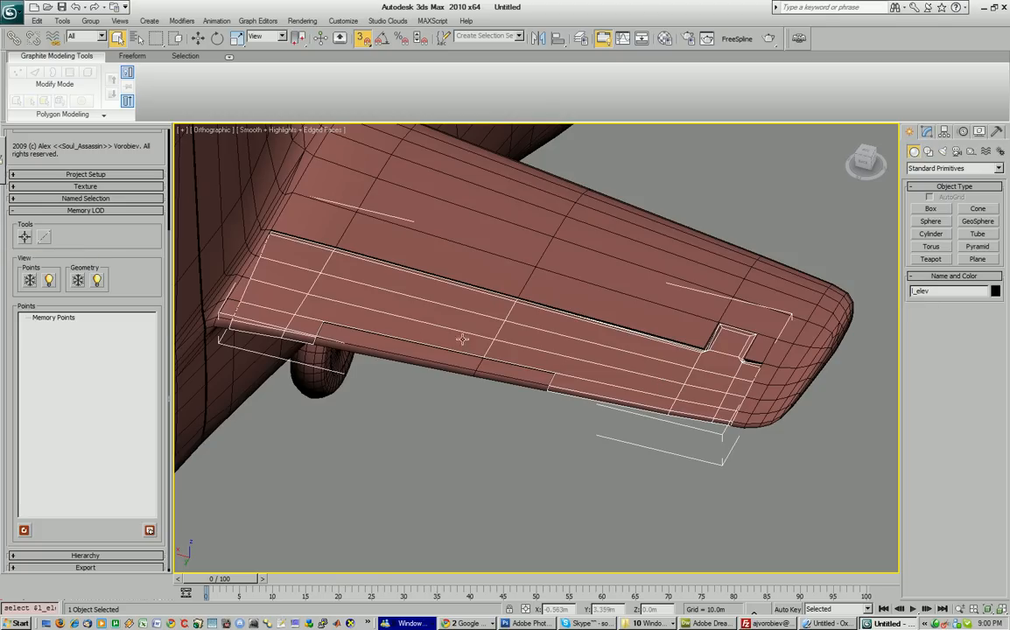
{"action": "mouse_move", "coordinate": [481, 319]}
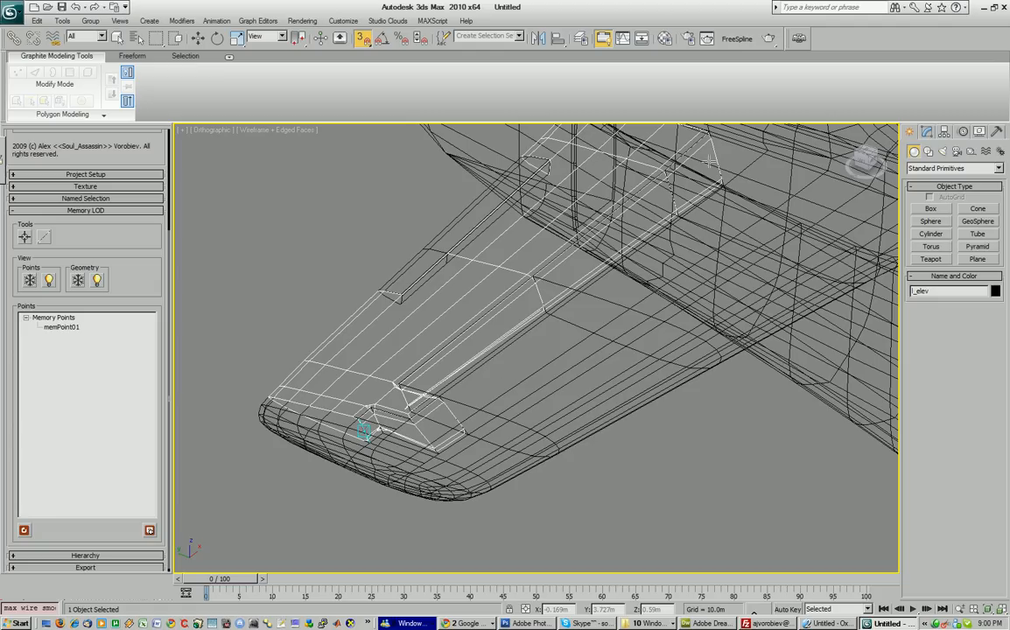
Snap memPoint02 to the inner elevator hinge end and pan to check it.
{"action": "left_click", "coordinate": [718, 158]}
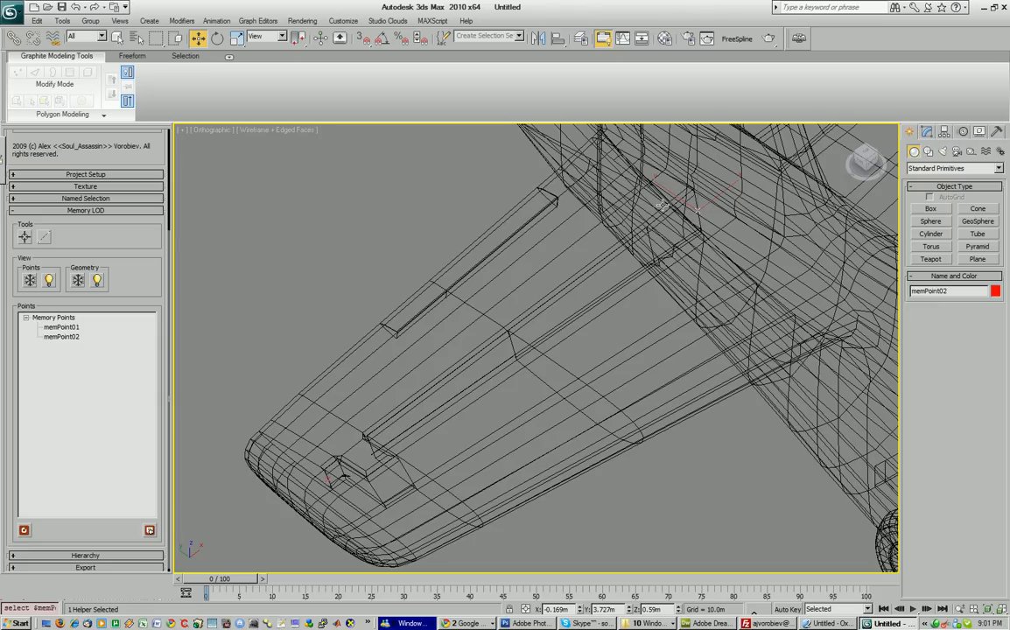
{"action": "left_click_drag", "start_coordinate": [525, 350], "coordinate": [534, 341]}
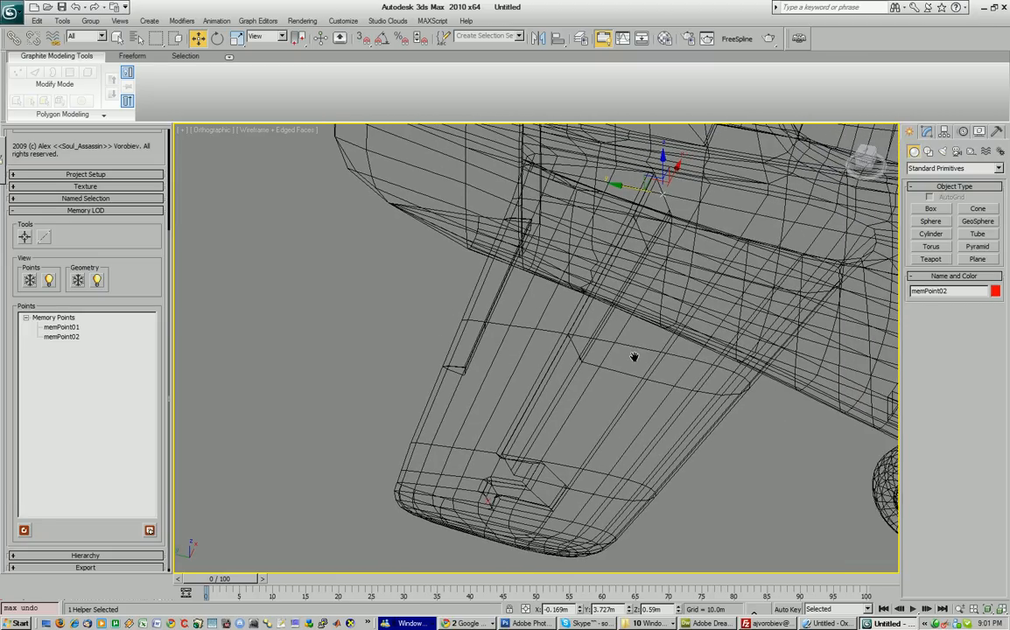
{"action": "left_click", "coordinate": [60, 327]}
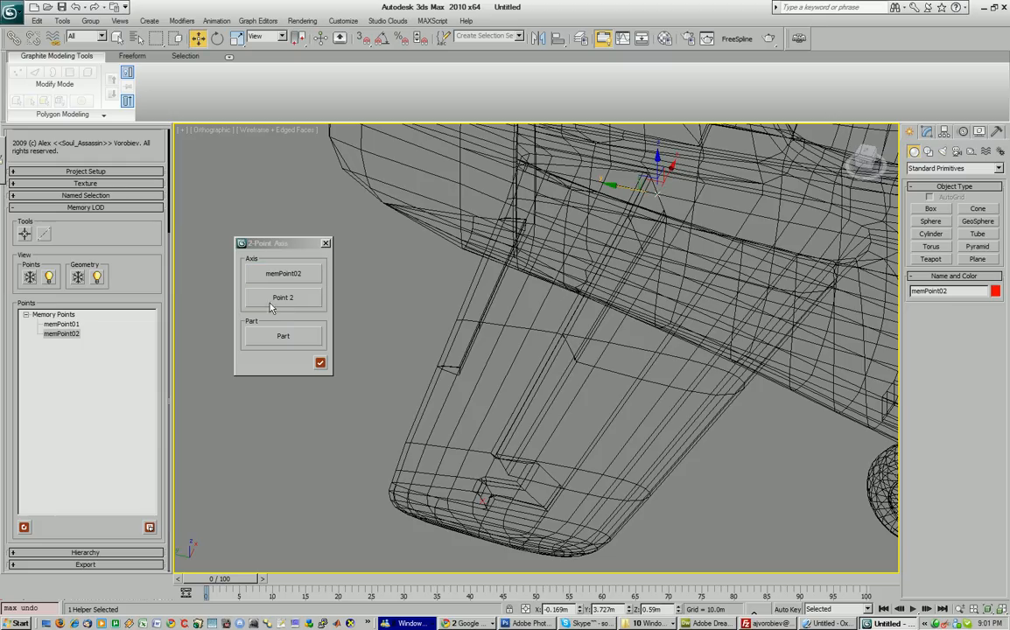
Pick memPoint01 as the second axis point and assign the axis to l_elev.
{"action": "left_click", "coordinate": [283, 297]}
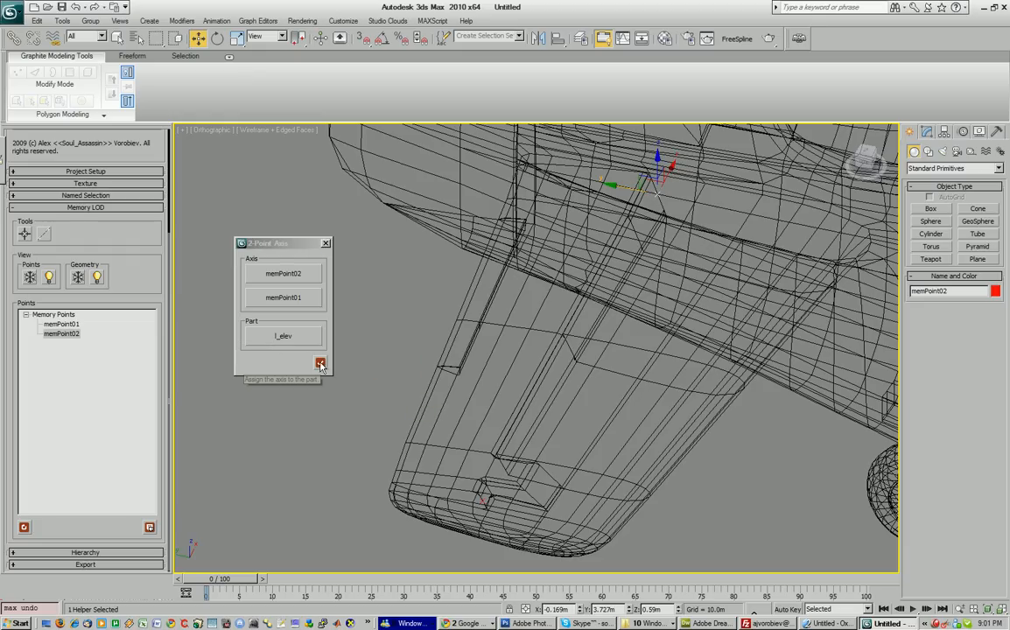
{"action": "left_click", "coordinate": [320, 363]}
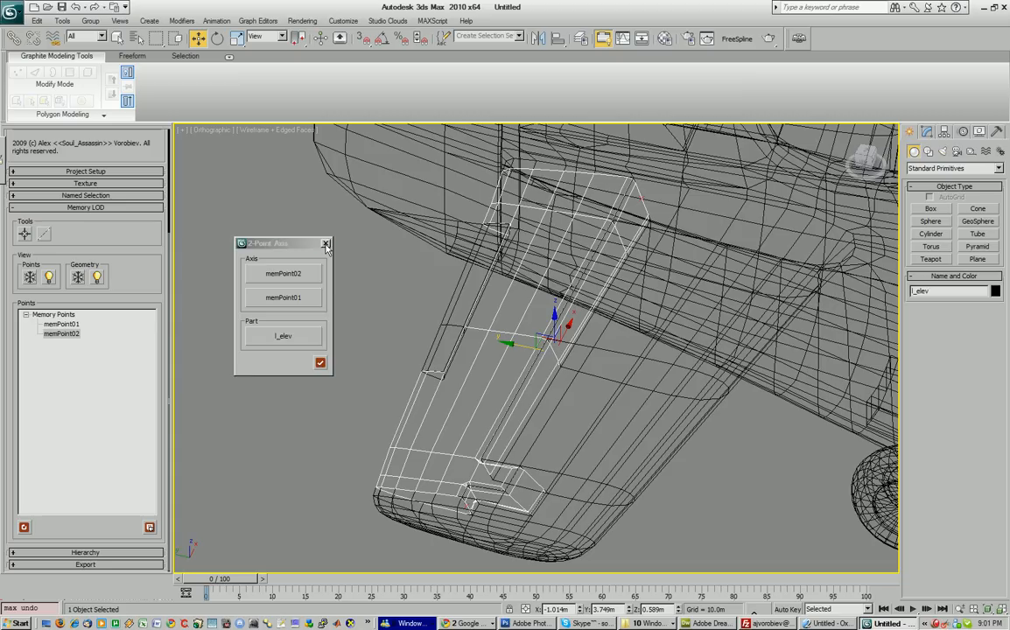
Close 2-Point Axis, check both l_elev_axis points, and reselect l_elev to verify its pivot.
{"action": "left_click", "coordinate": [327, 243]}
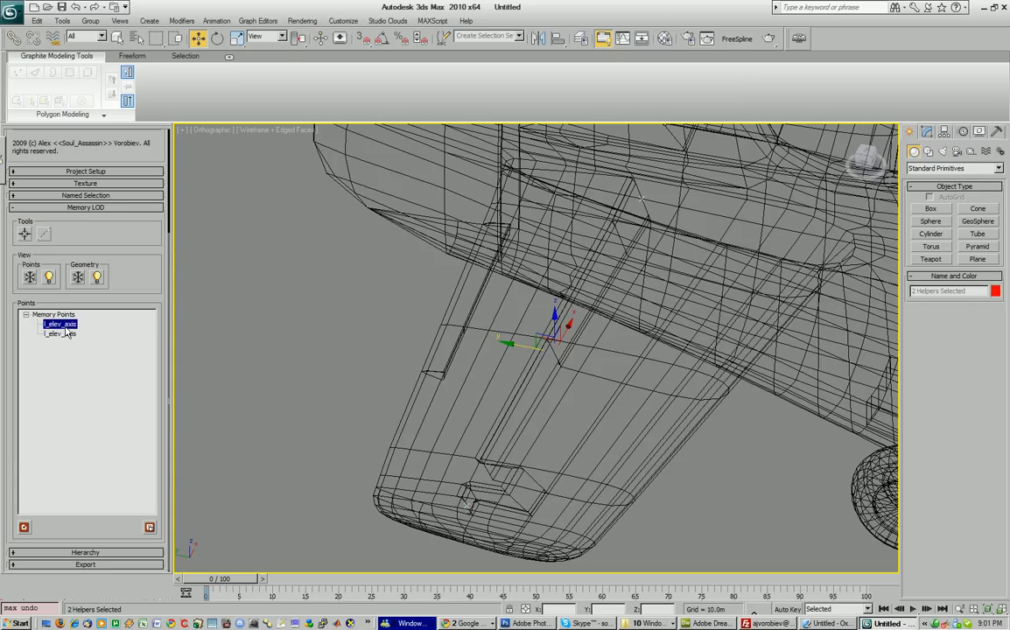
{"action": "left_click", "coordinate": [60, 333]}
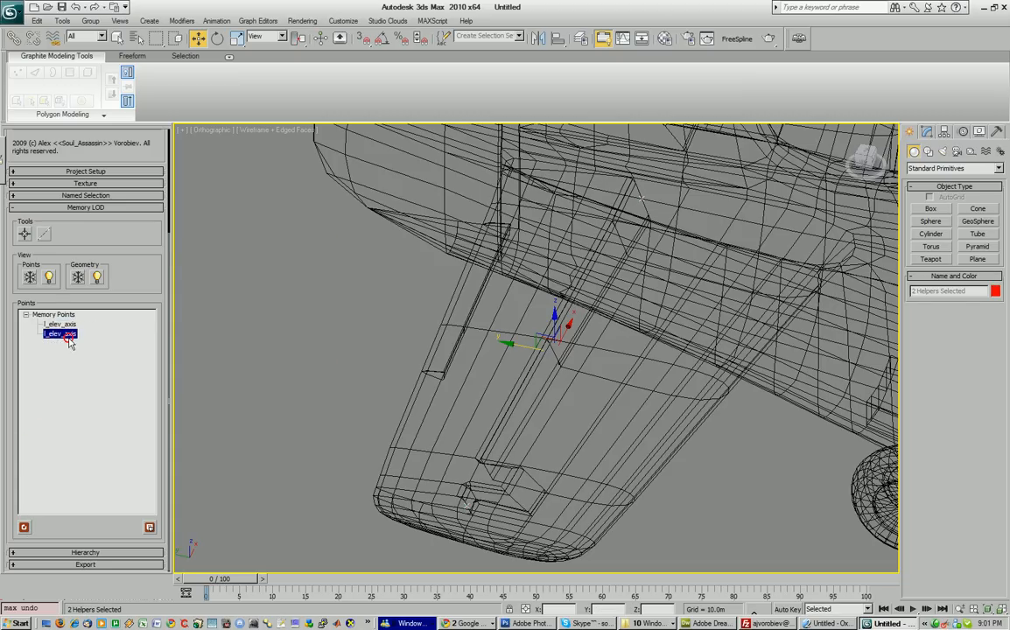
{"action": "left_click", "coordinate": [59, 333]}
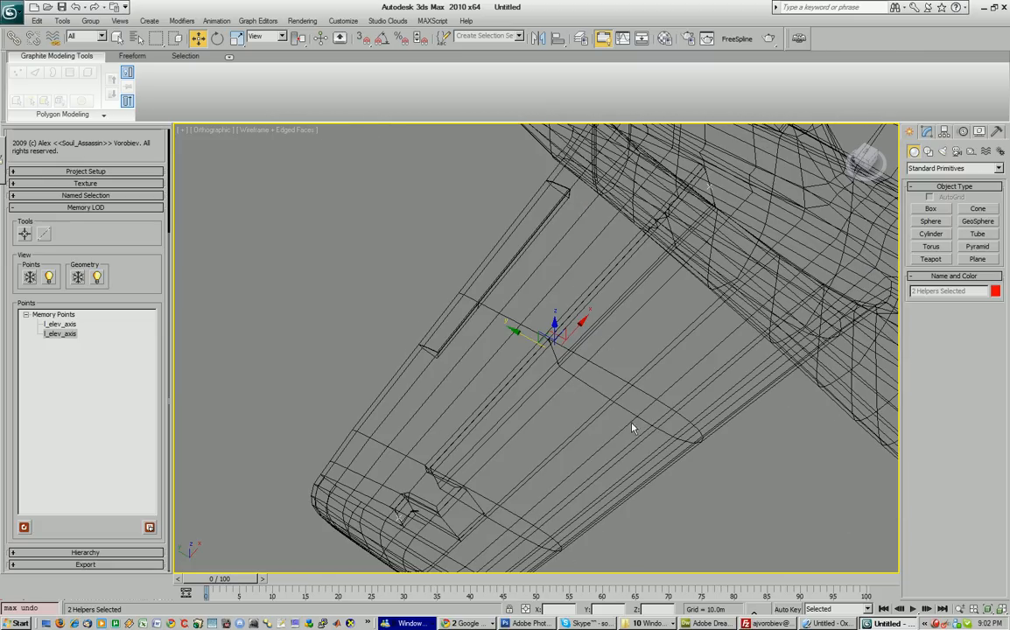
{"action": "left_click", "coordinate": [60, 324]}
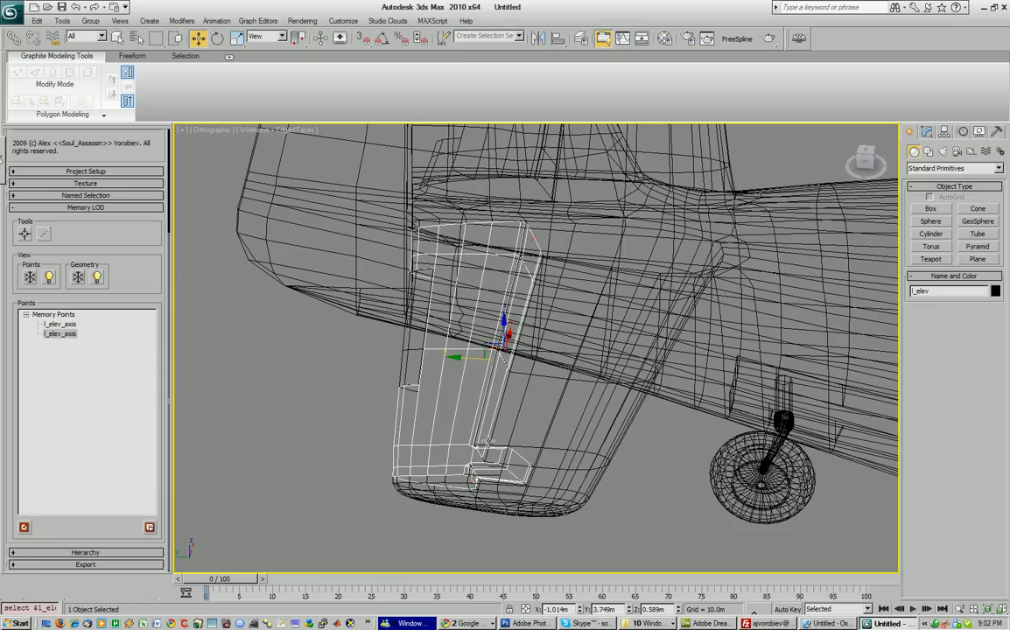
{"action": "mouse_move", "coordinate": [549, 236]}
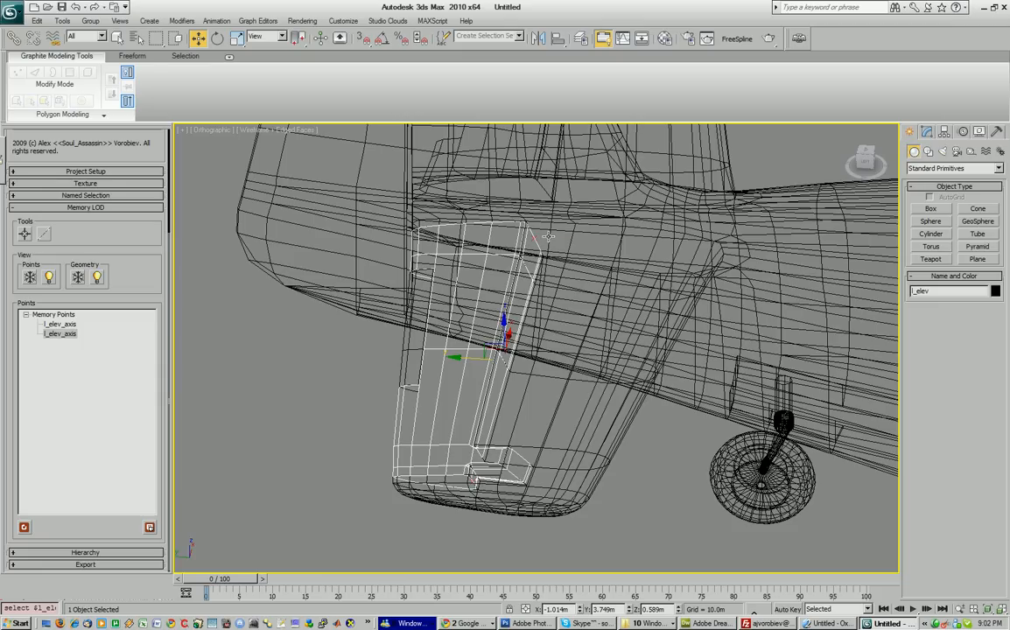
Rotate l_elev up and down about its hinge pivot in shaded view.
{"action": "left_click", "coordinate": [280, 39]}
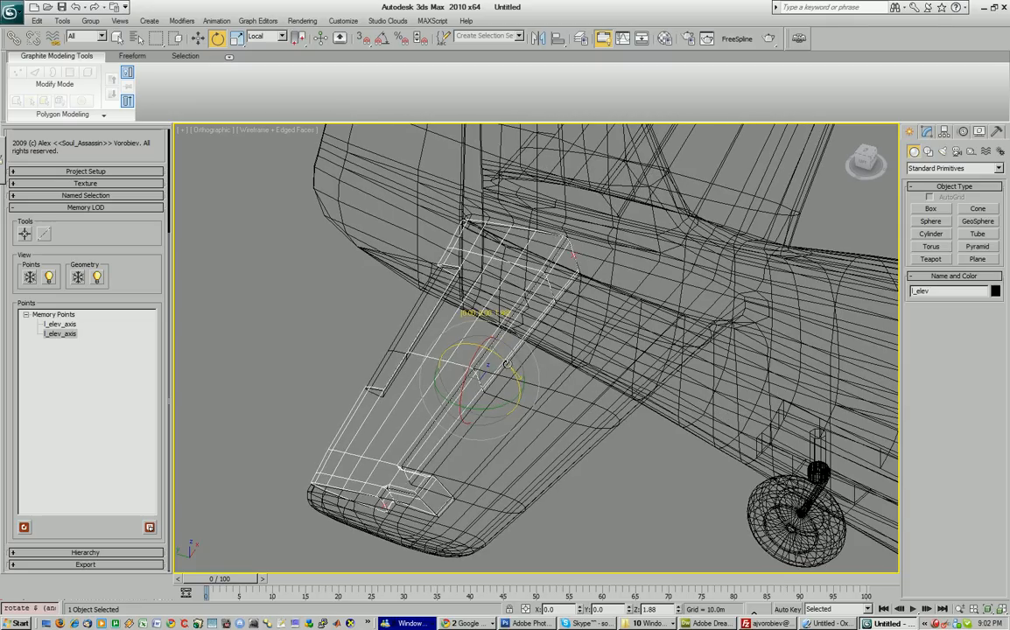
{"action": "left_click_drag", "start_coordinate": [490, 377], "coordinate": [464, 359]}
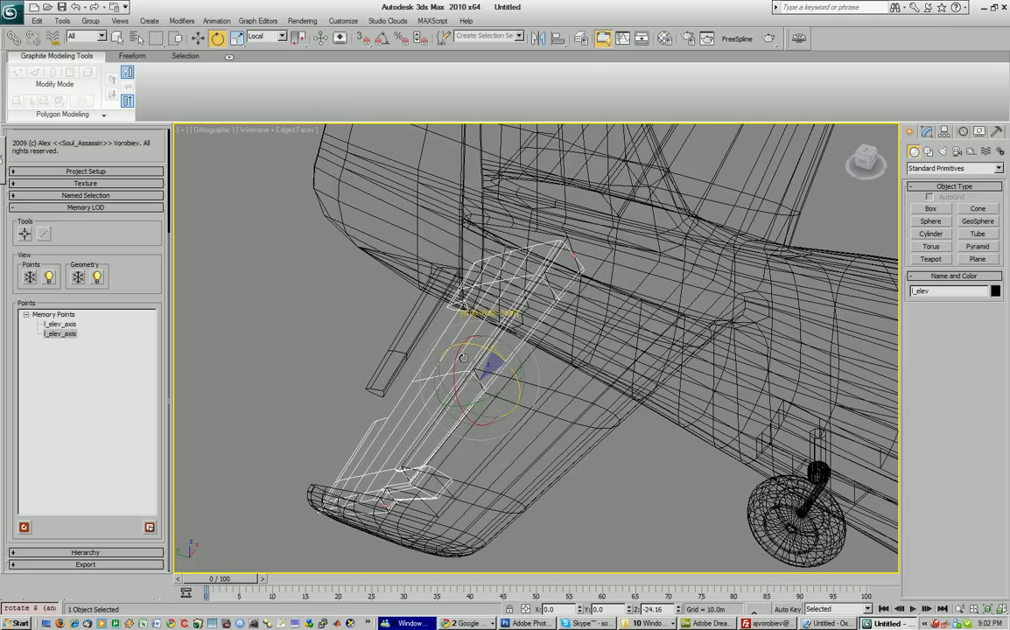
{"action": "key", "text": "F3"}
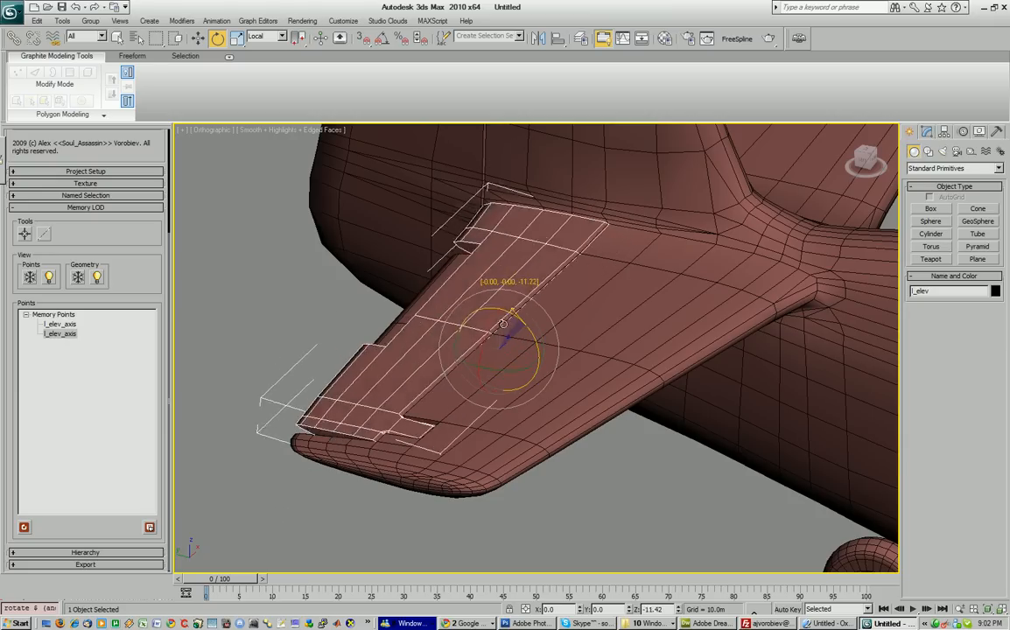
{"action": "left_click_drag", "start_coordinate": [512, 315], "coordinate": [521, 341]}
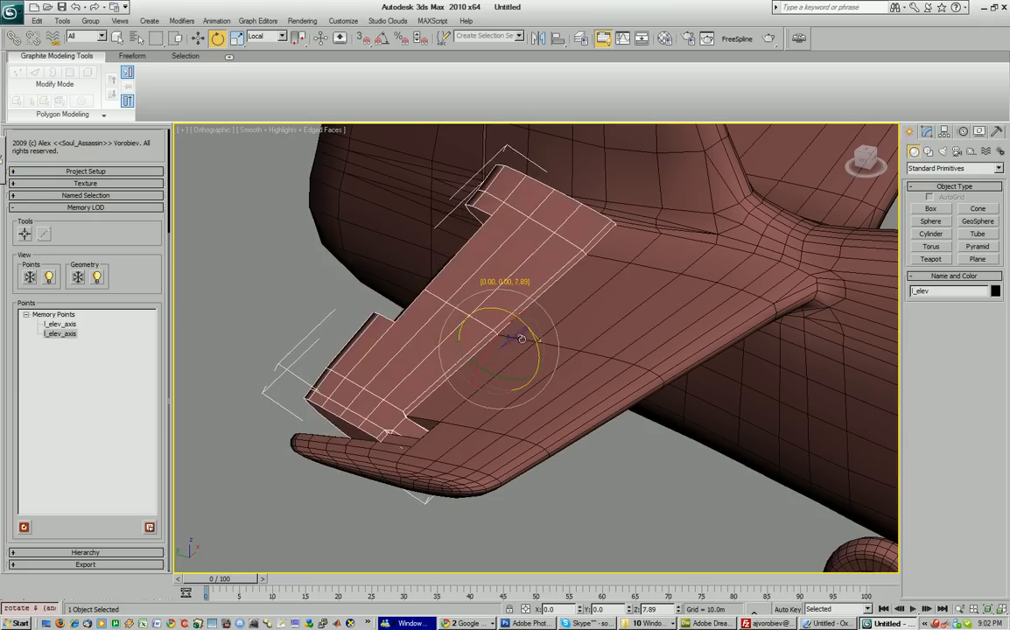
{"action": "left_click_drag", "start_coordinate": [521, 340], "coordinate": [482, 318]}
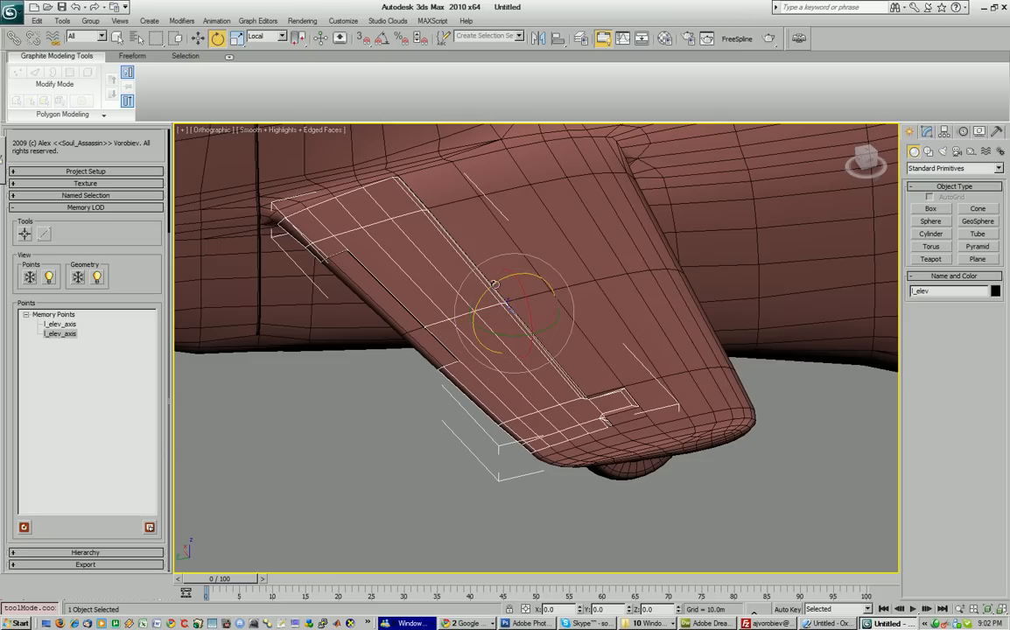
{"action": "left_click_drag", "start_coordinate": [517, 306], "coordinate": [490, 288]}
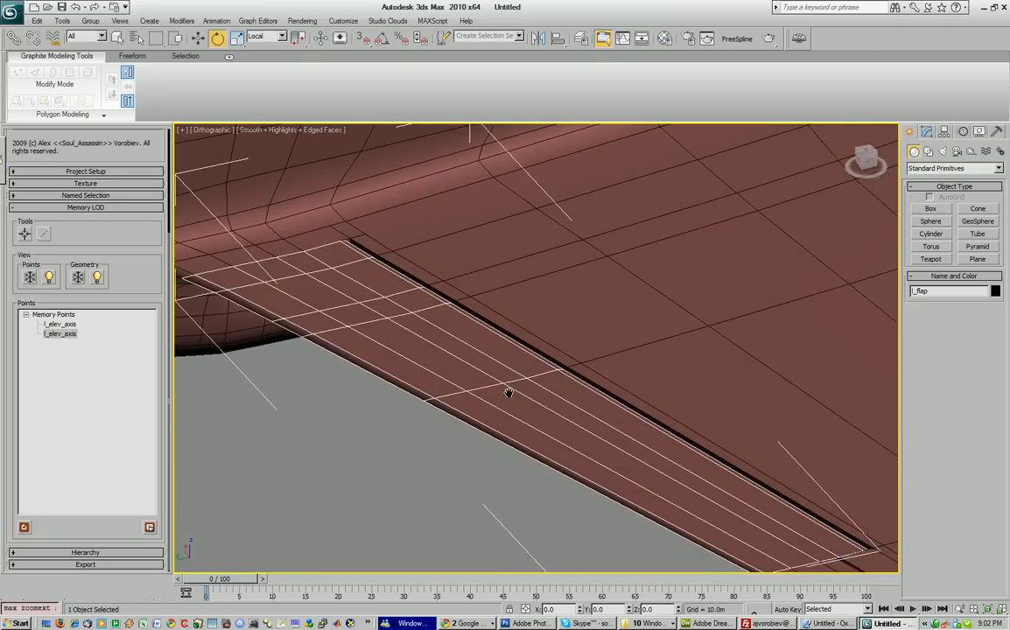
Place the l_flap_axis points in wireframe, then shade and test-rotate the flap.
{"action": "key", "text": "F3"}
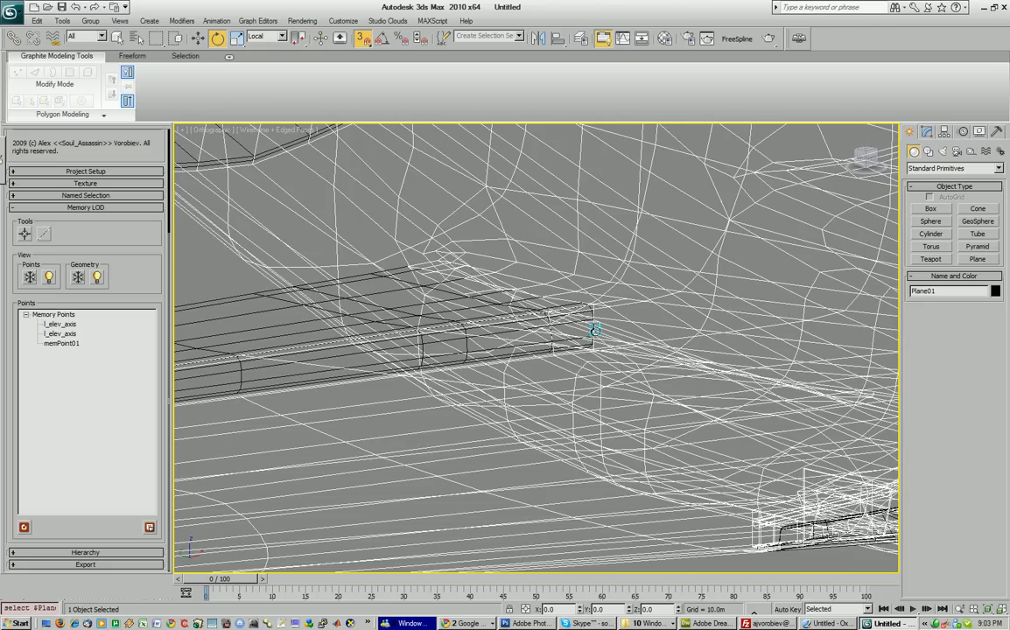
{"action": "mouse_move", "coordinate": [213, 278]}
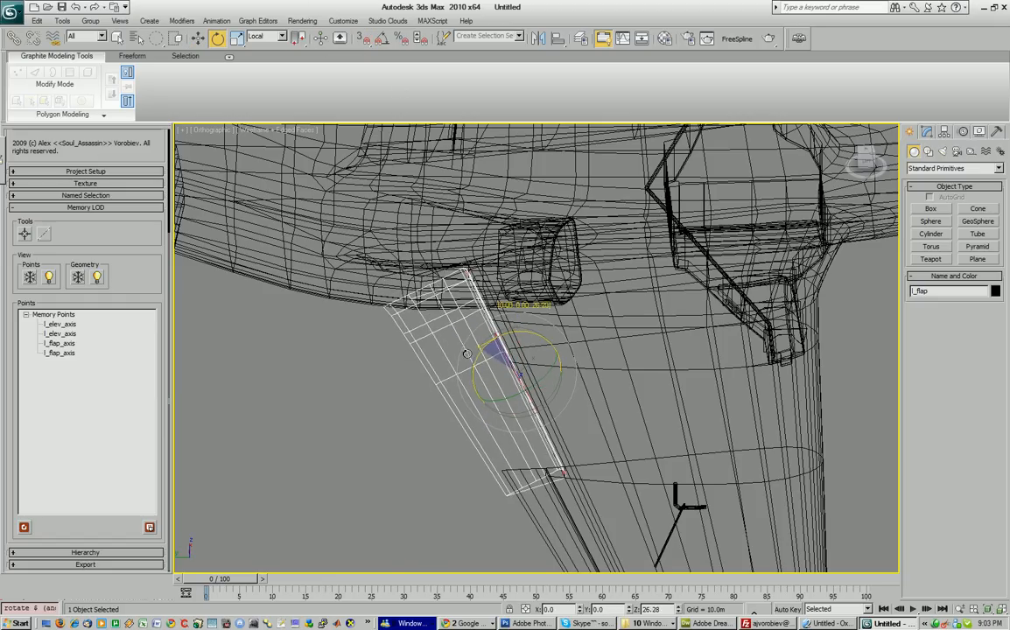
{"action": "key", "text": "F3"}
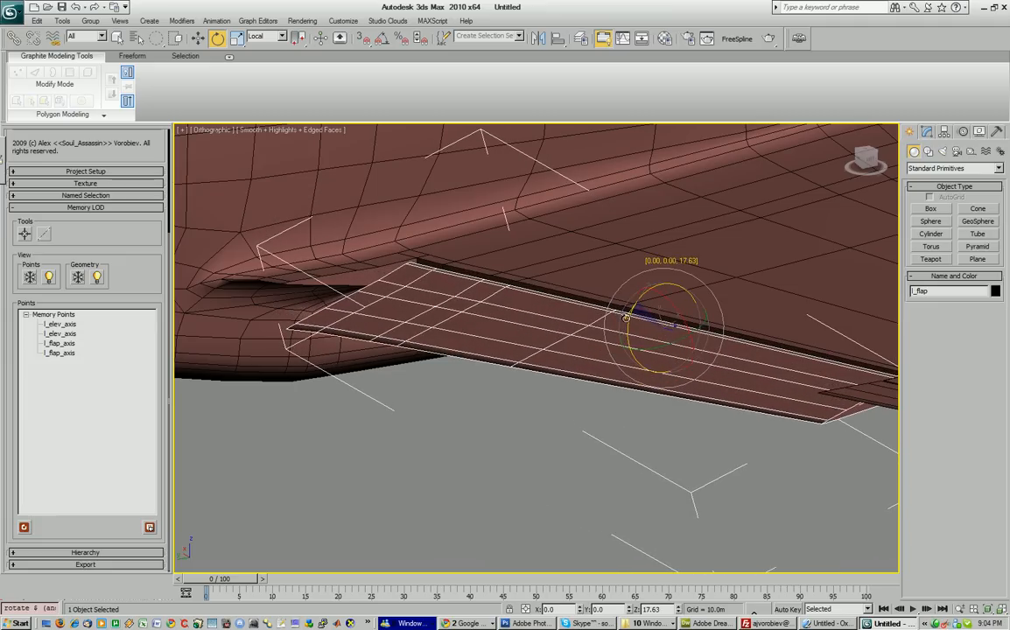
{"action": "left_click_drag", "start_coordinate": [665, 315], "coordinate": [610, 345]}
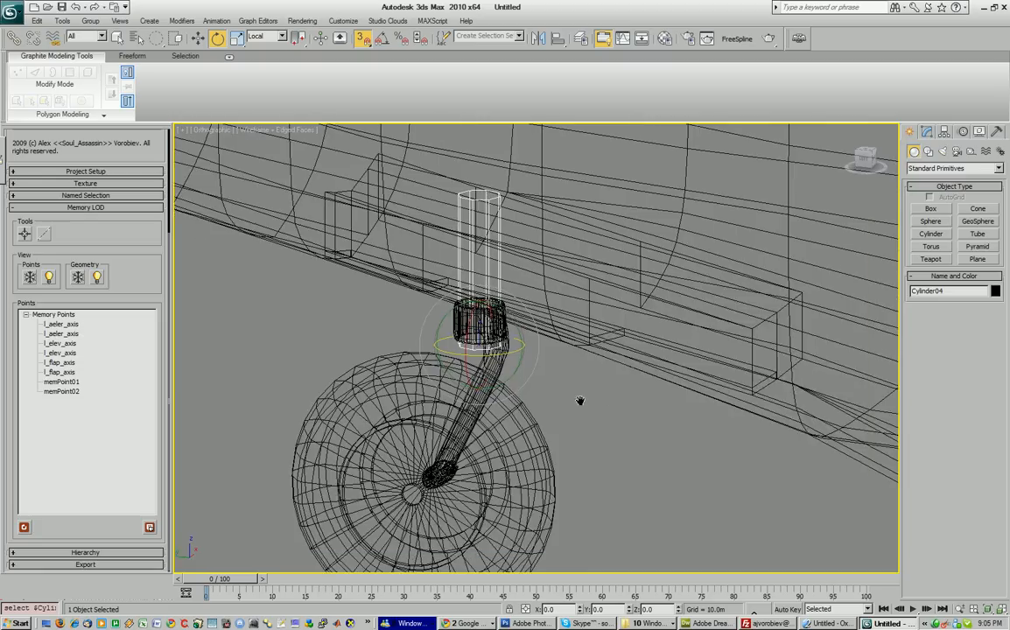
Set memPoint01 and memPoint02 as the strut's axis, pick b_wheel_strut as Part, and deselect.
{"action": "right_click", "coordinate": [560, 383]}
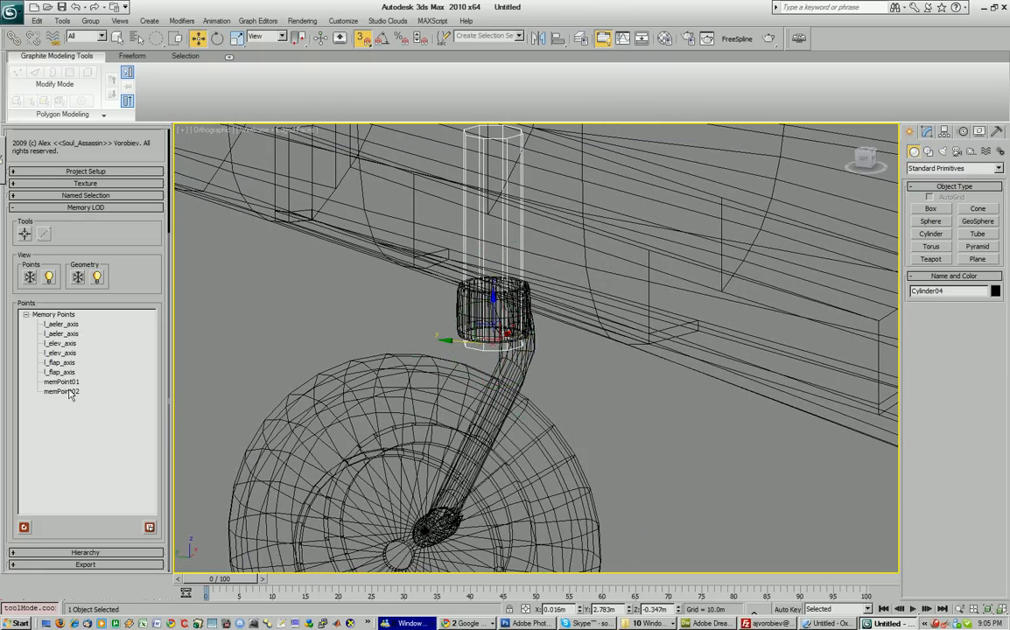
{"action": "left_click", "coordinate": [60, 391]}
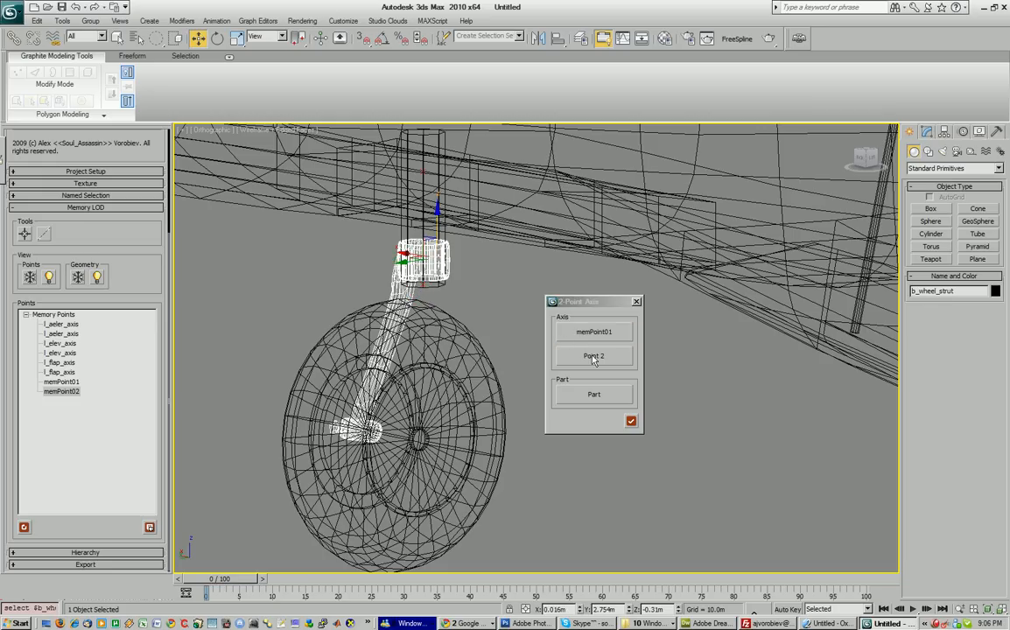
{"action": "left_click", "coordinate": [593, 357]}
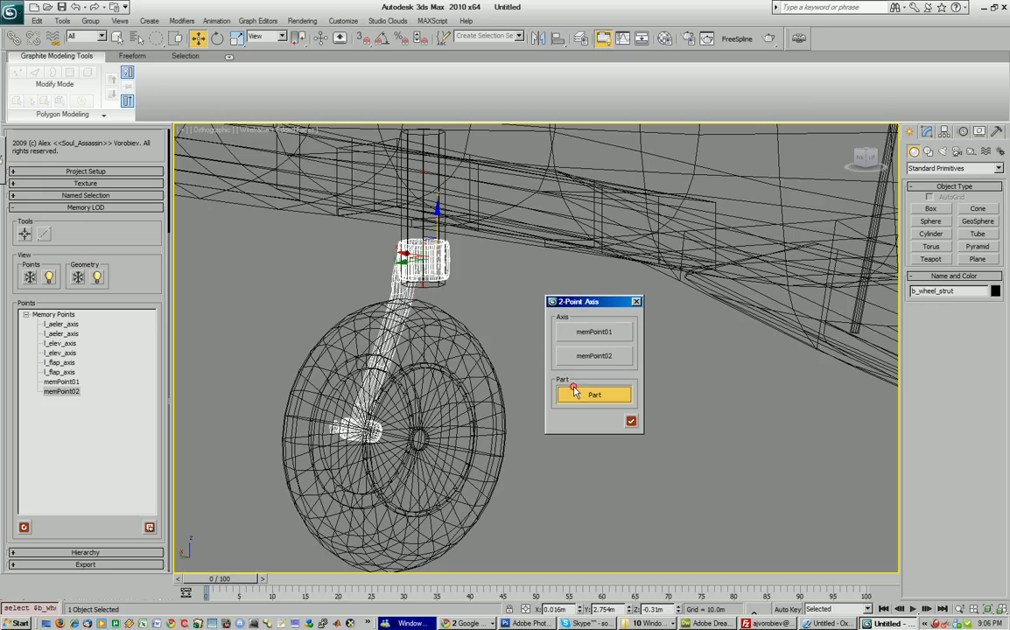
{"action": "left_click", "coordinate": [595, 394]}
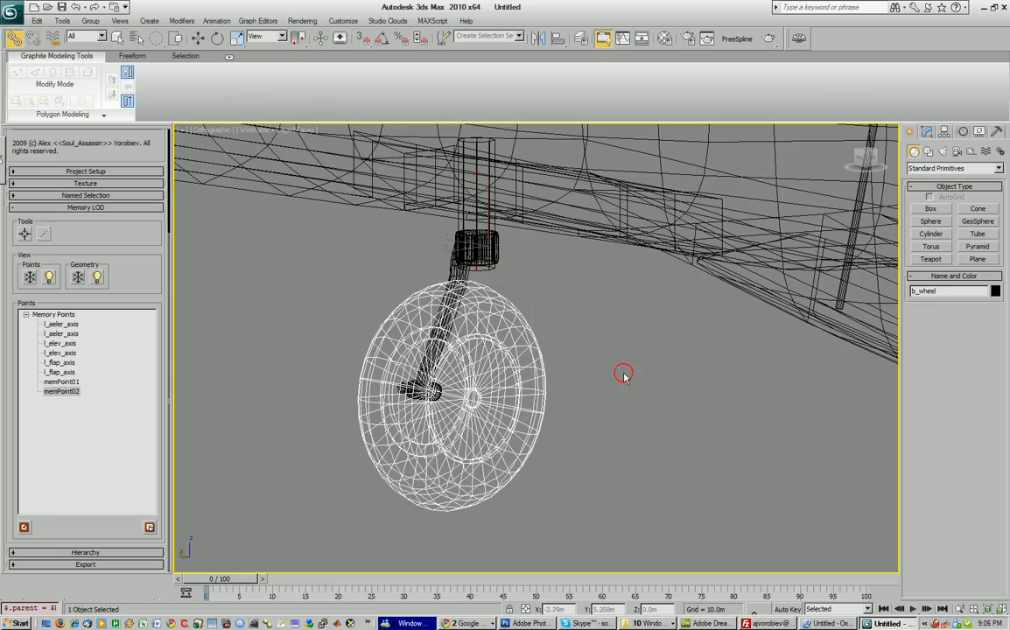
{"action": "left_click", "coordinate": [473, 254]}
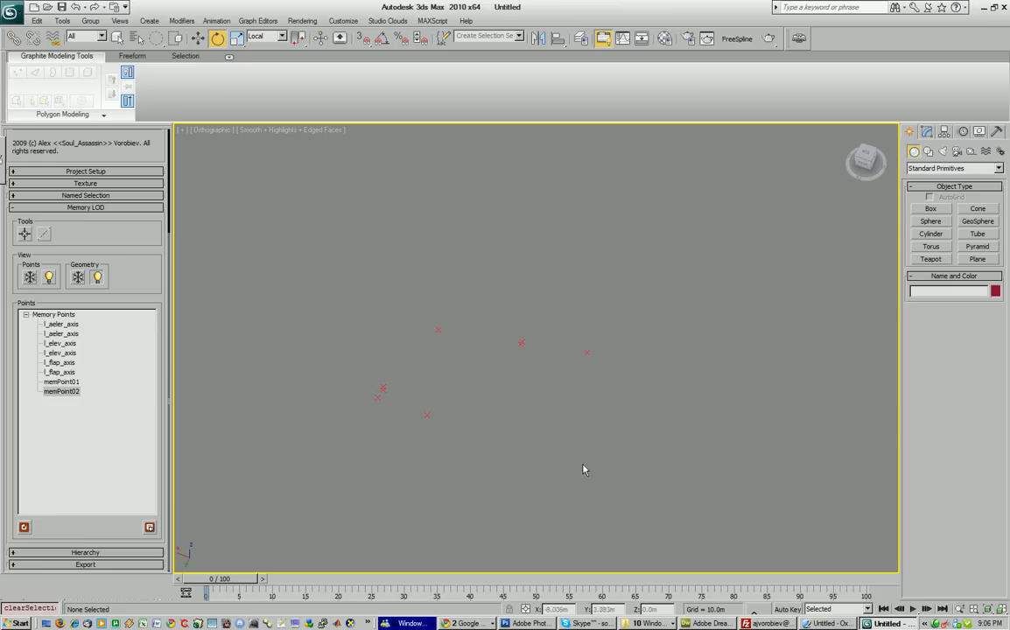
{"action": "mouse_move", "coordinate": [336, 365]}
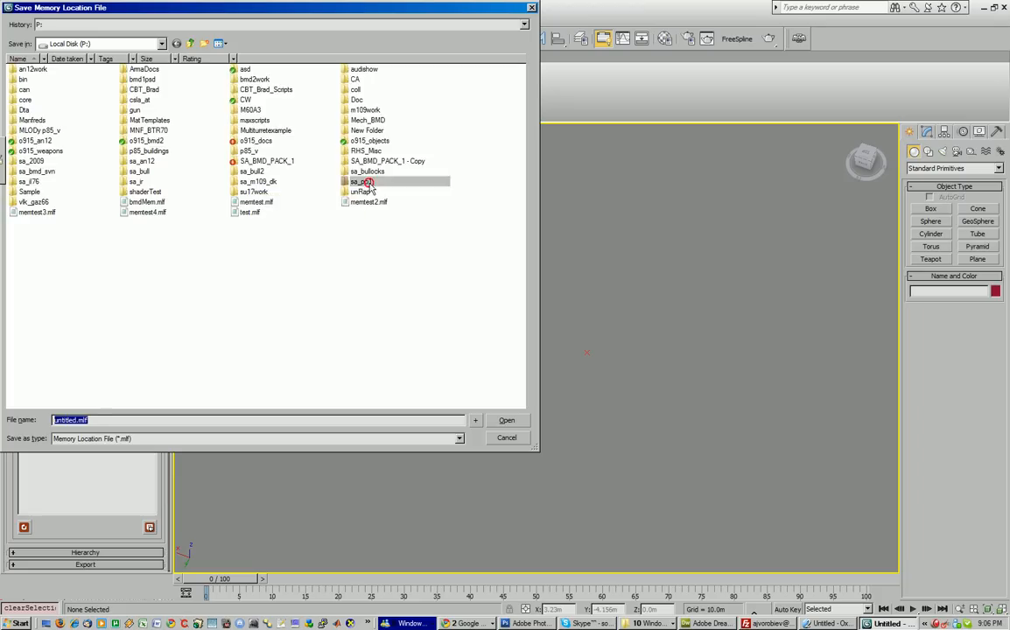
Save the memory points as memLOD.mlf in the sa_p51 folder.
{"action": "double_click", "coordinate": [360, 181]}
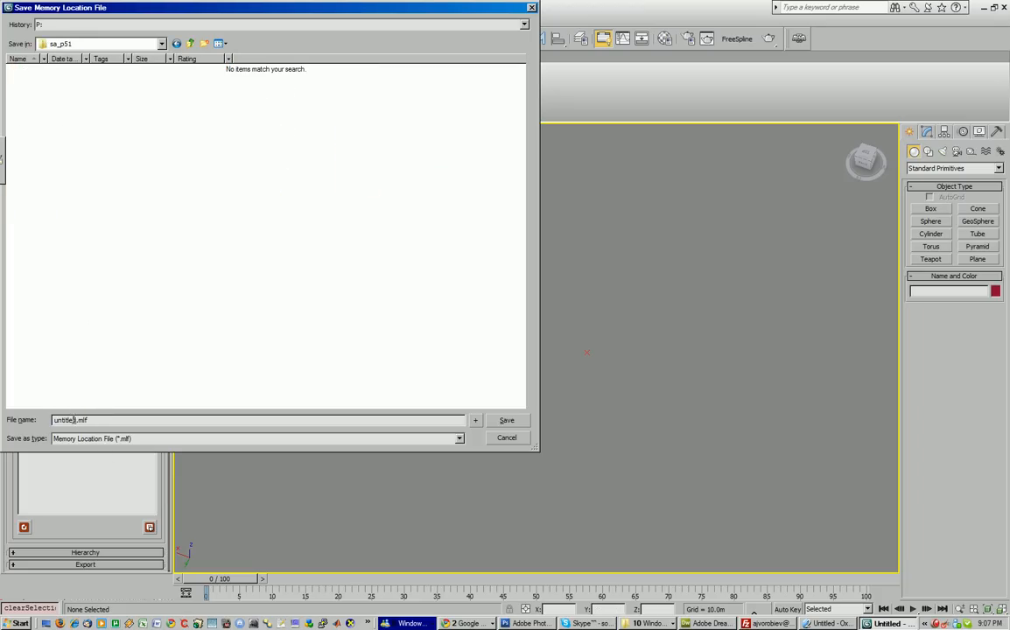
{"action": "double_click", "coordinate": [66, 420]}
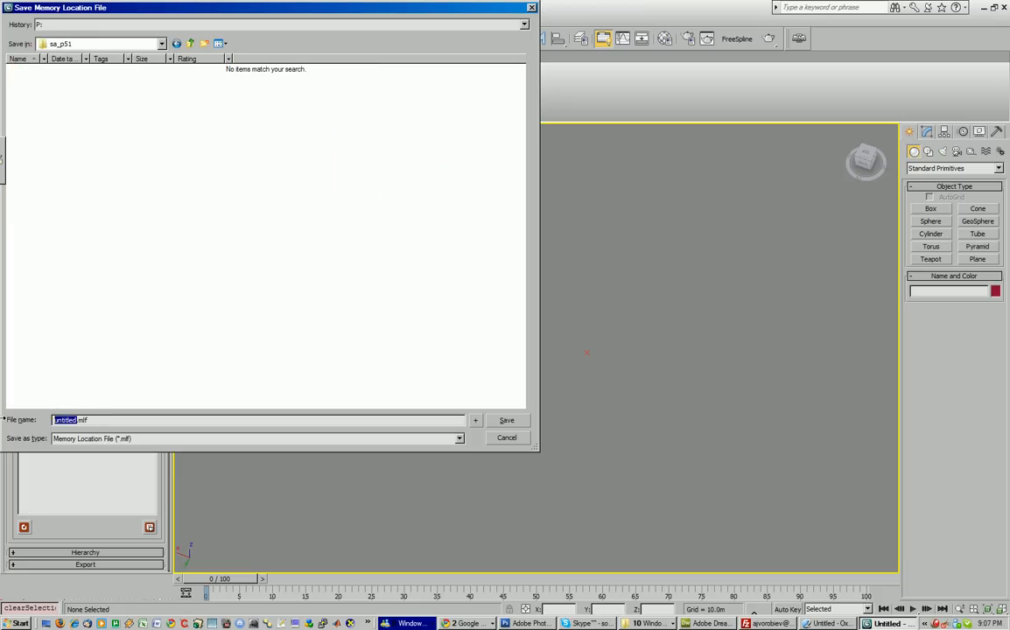
{"action": "type", "text": "memLOD.mlf"}
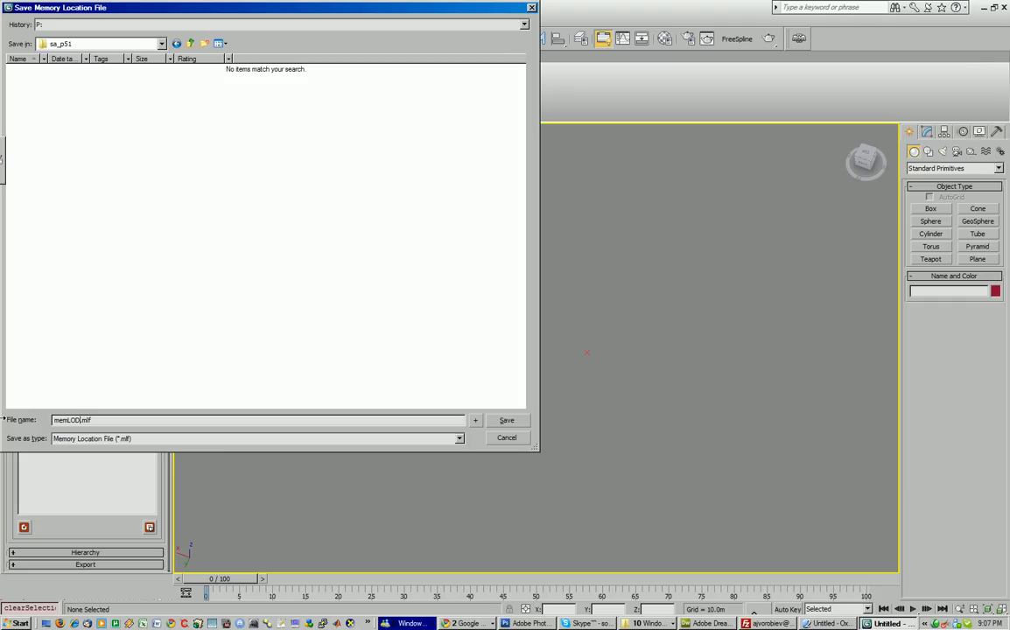
{"action": "left_click", "coordinate": [506, 420]}
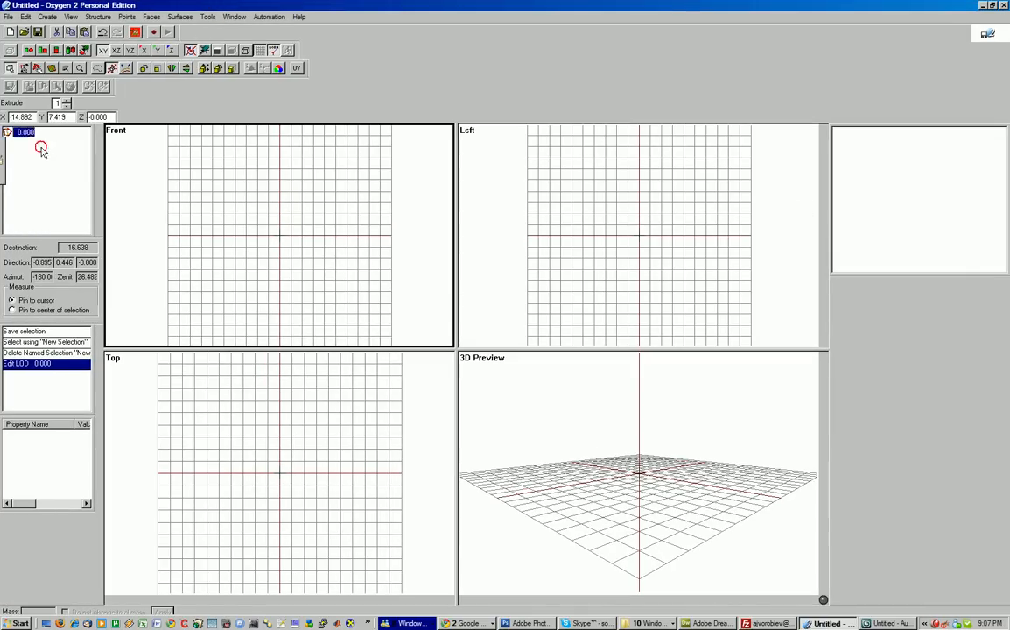
Run the 3ds Max import script from Automation > Scripts and pick memLOD.mlf.
{"action": "right_click", "coordinate": [39, 148]}
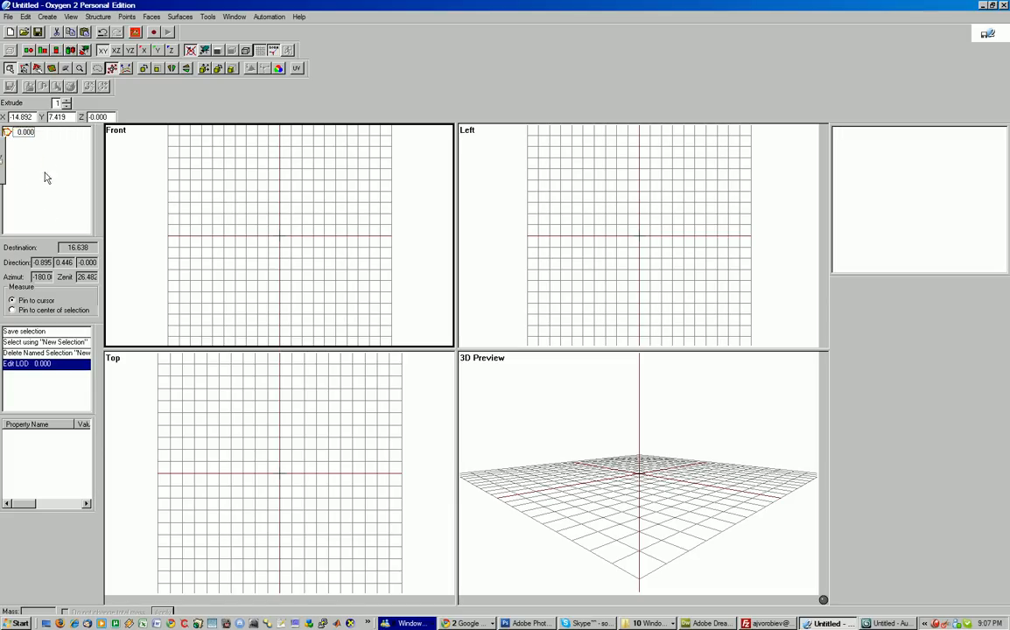
{"action": "left_click", "coordinate": [268, 16]}
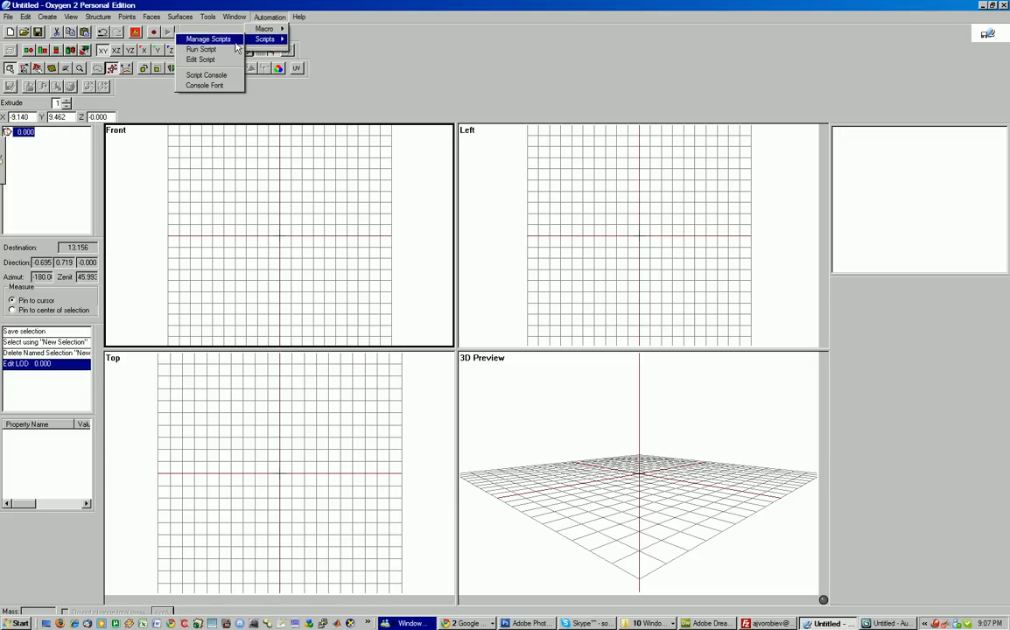
{"action": "mouse_move", "coordinate": [201, 49]}
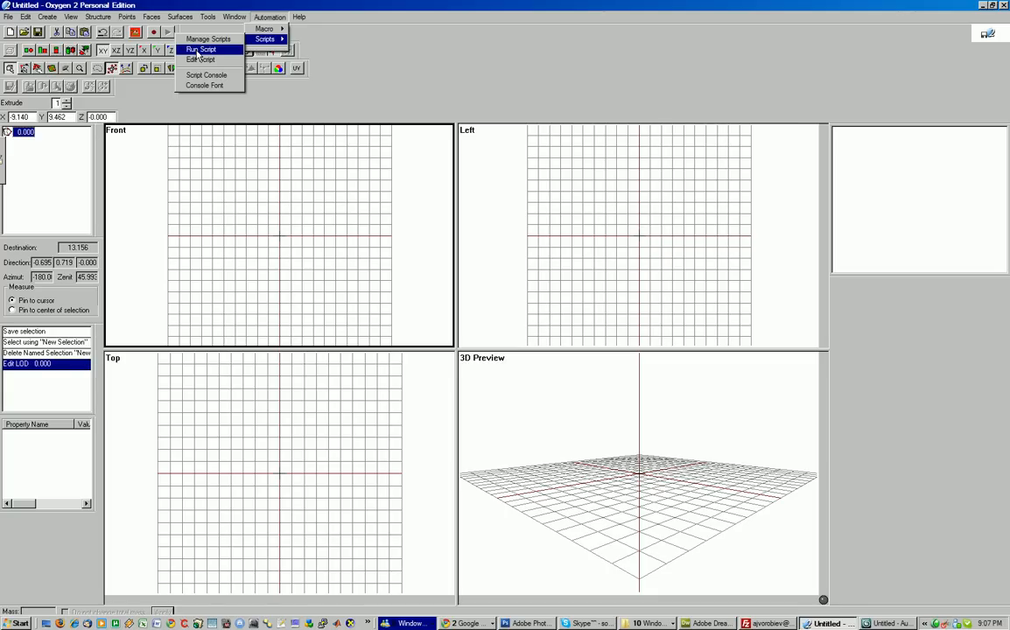
{"action": "left_click", "coordinate": [201, 50]}
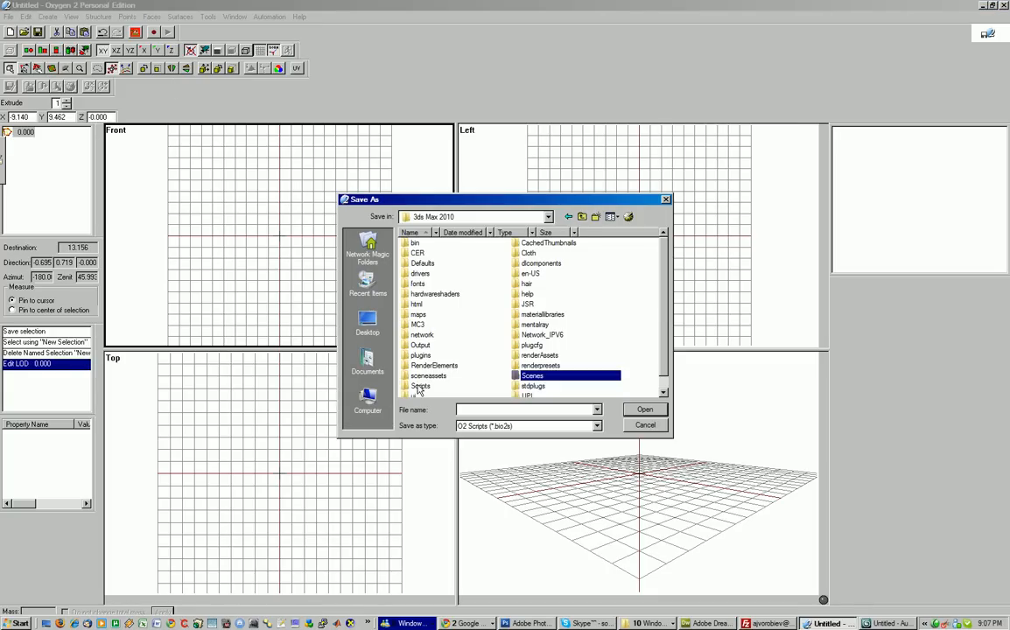
{"action": "double_click", "coordinate": [420, 386]}
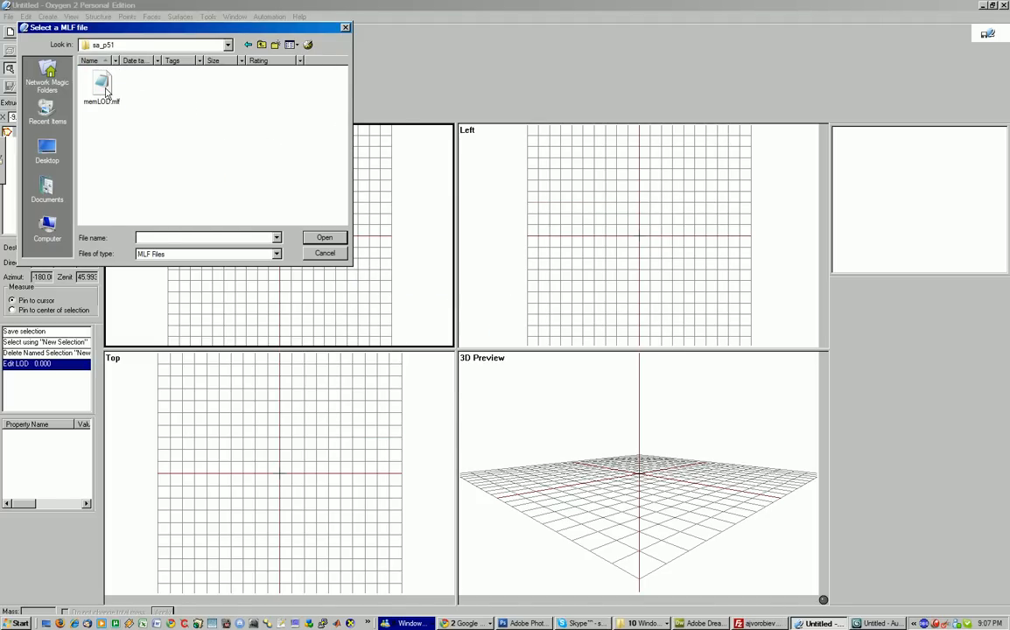
{"action": "left_click", "coordinate": [324, 237]}
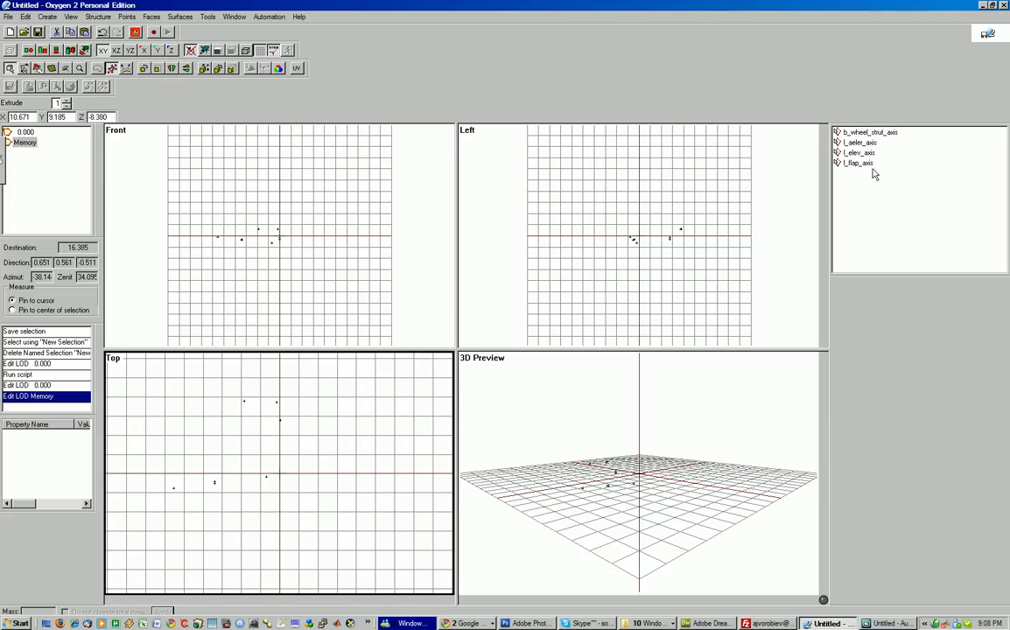
Highlight the l_flap_axis, l_elev_axis and b_wheel_strut_axis named selections to check their points.
{"action": "left_click", "coordinate": [858, 163]}
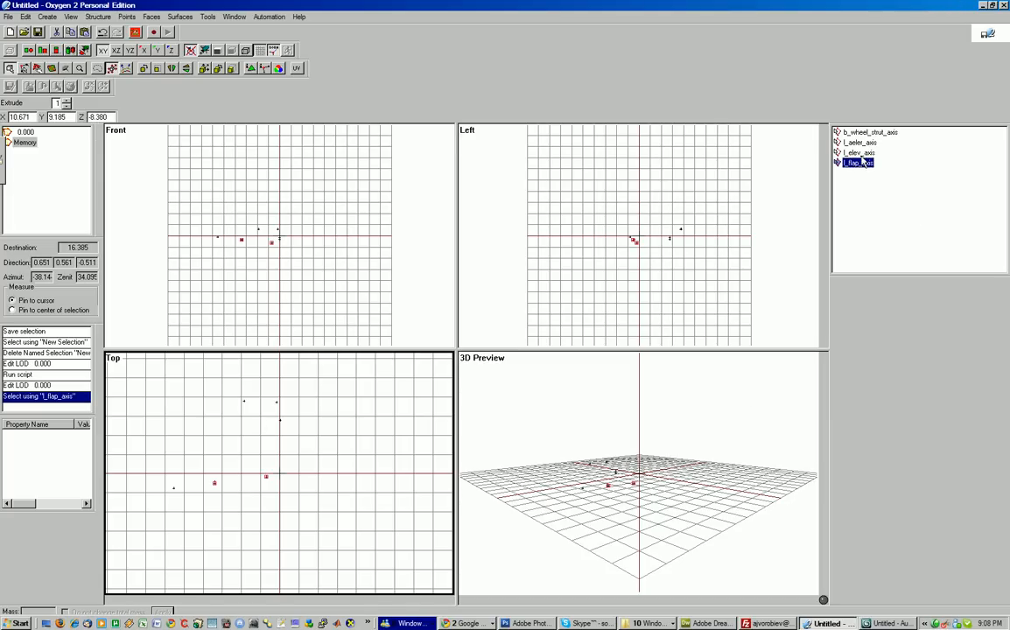
{"action": "left_click", "coordinate": [858, 152]}
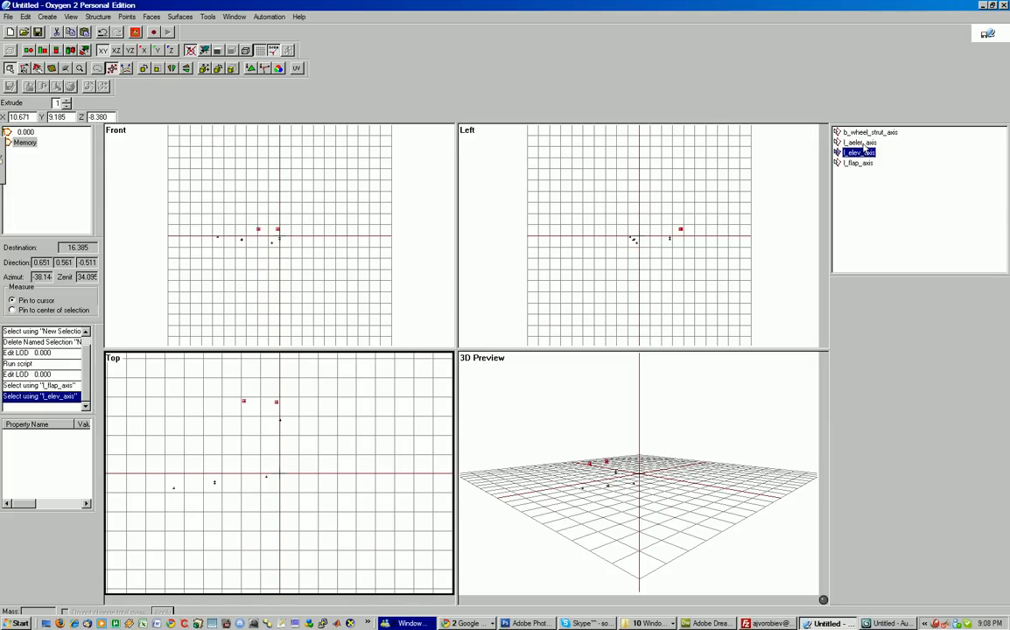
{"action": "left_click", "coordinate": [868, 133]}
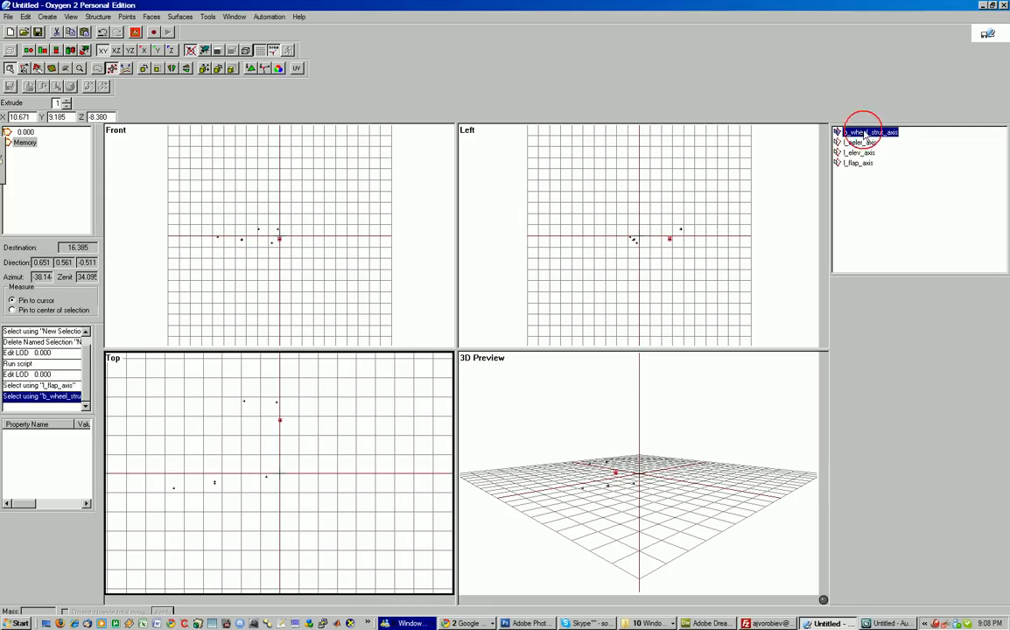